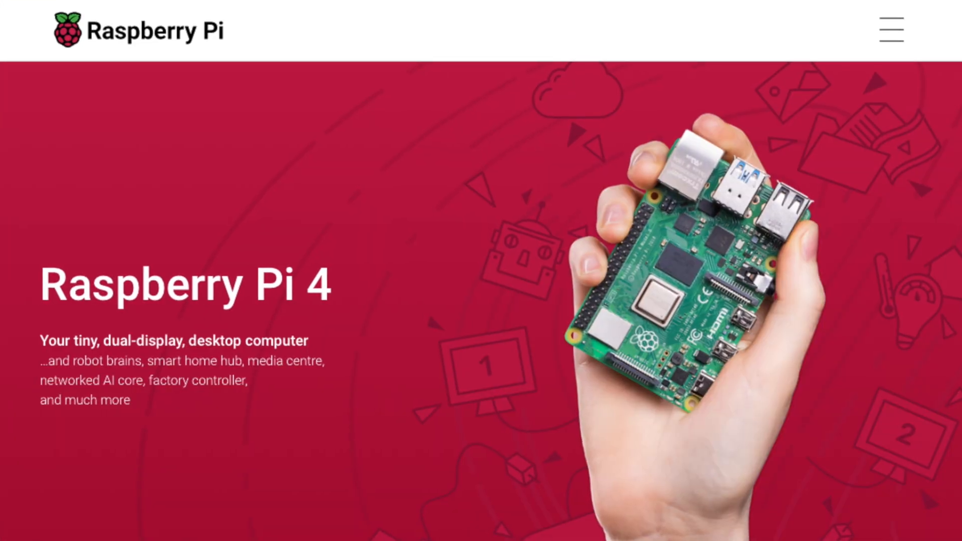
Step: Scroll the Raspberry Pi installation guide down to the 'Start up your Raspberry Pi' section
scroll(down, 3)
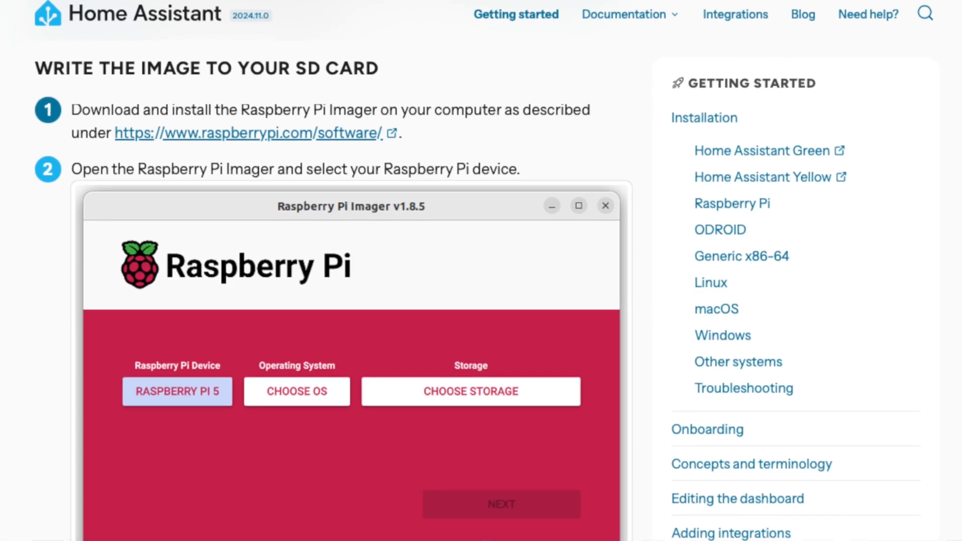
scroll(down, 3)
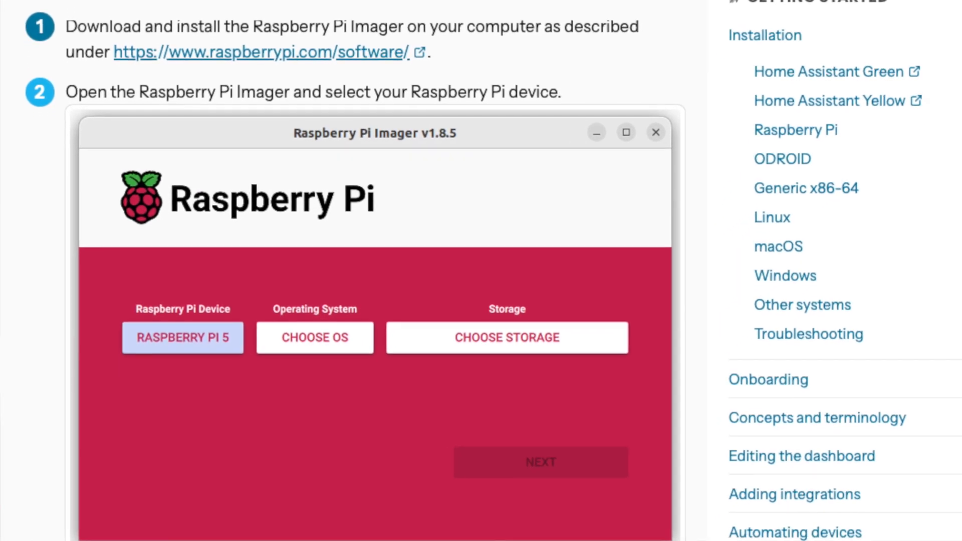
scroll(down, 3)
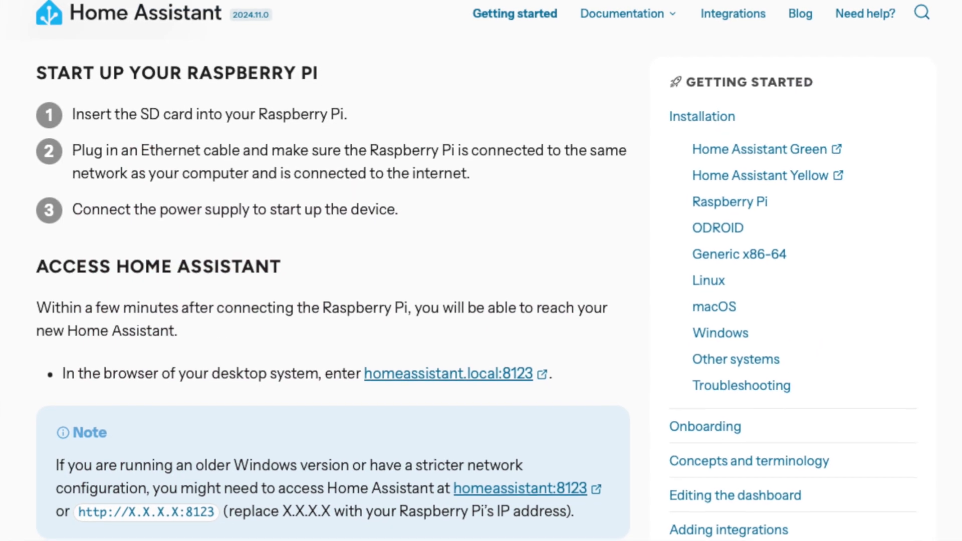
scroll(down, 3)
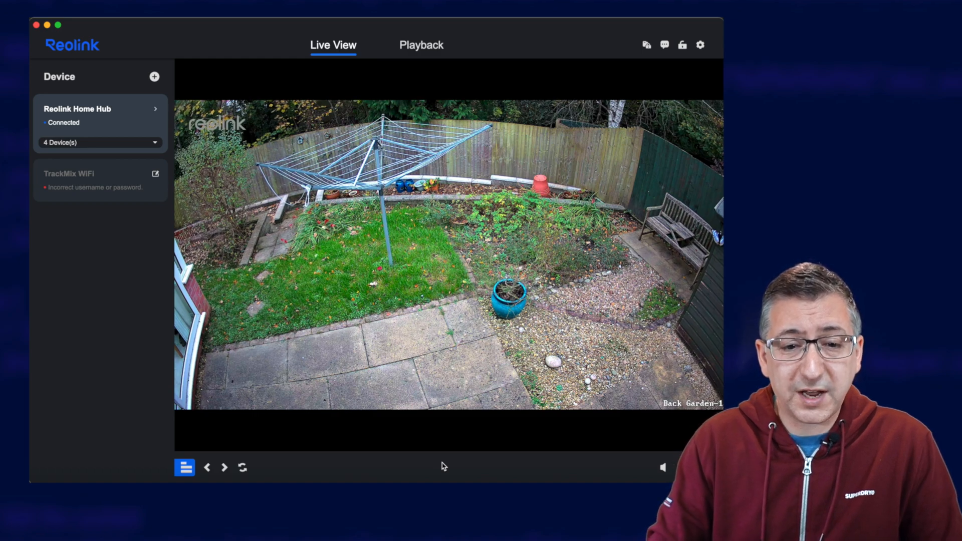
mouse_move(85, 93)
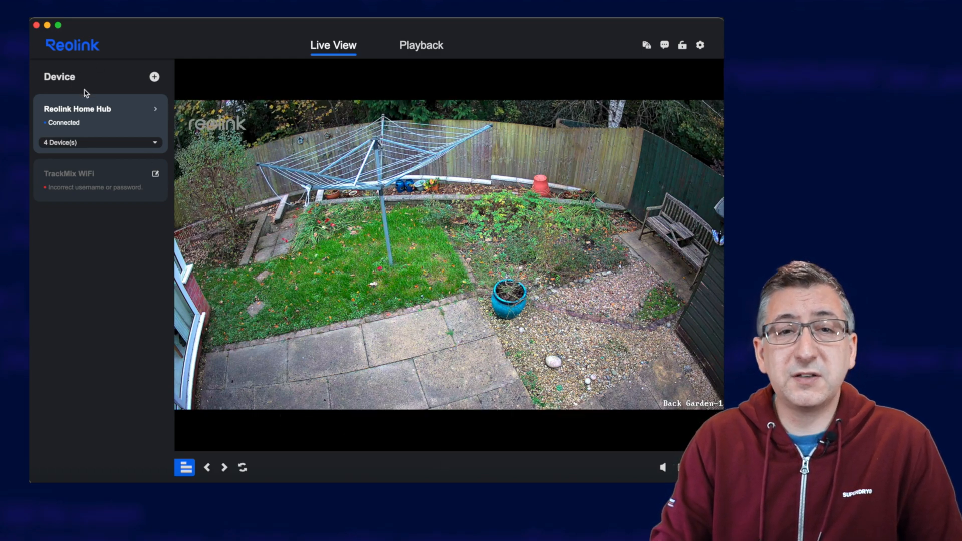
mouse_move(95, 218)
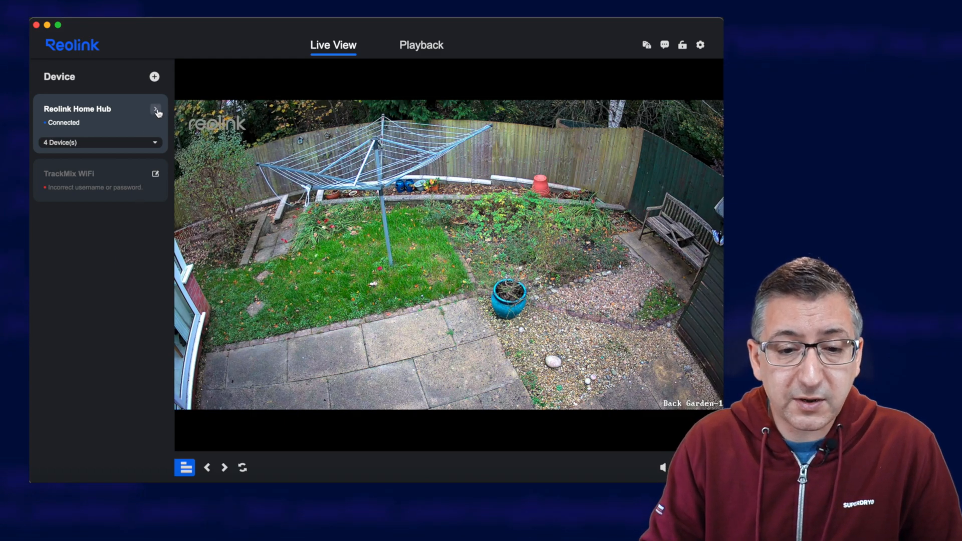
mouse_move(157, 112)
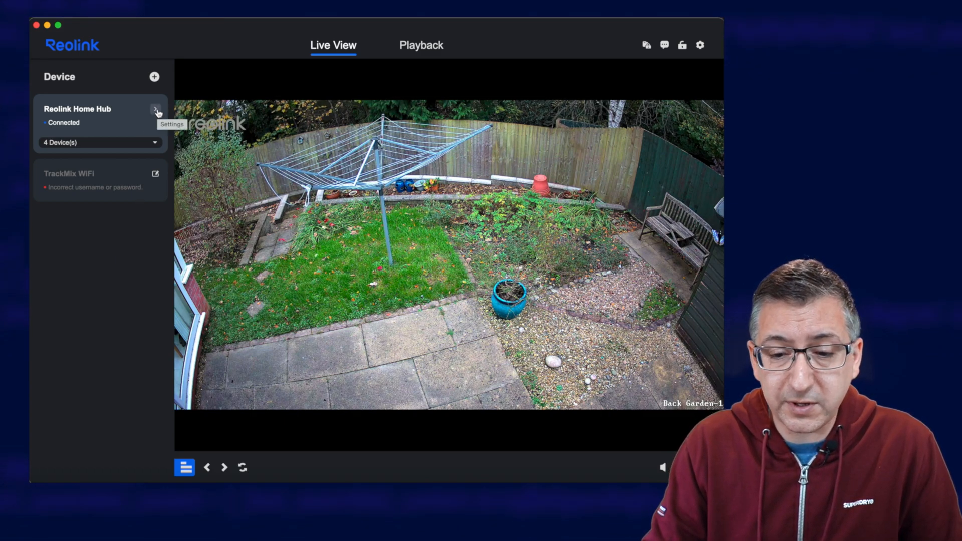
Step: Reach the Home Hub's Advanced network server and port settings
click(157, 112)
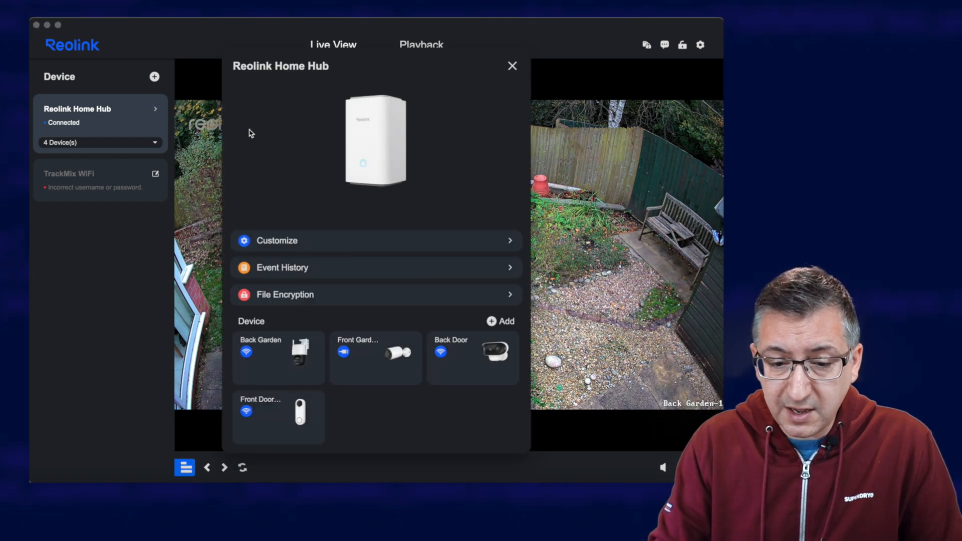
mouse_move(277, 241)
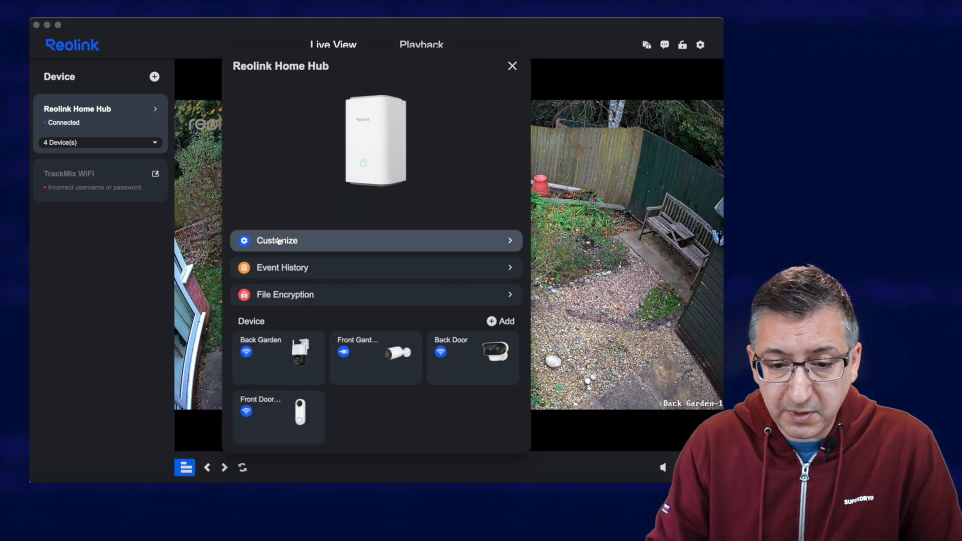
click(277, 240)
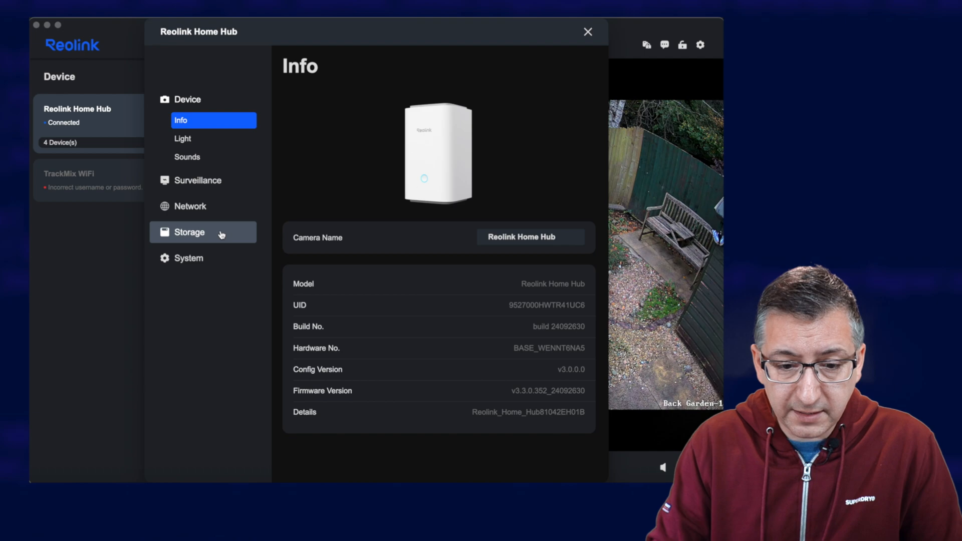
click(191, 206)
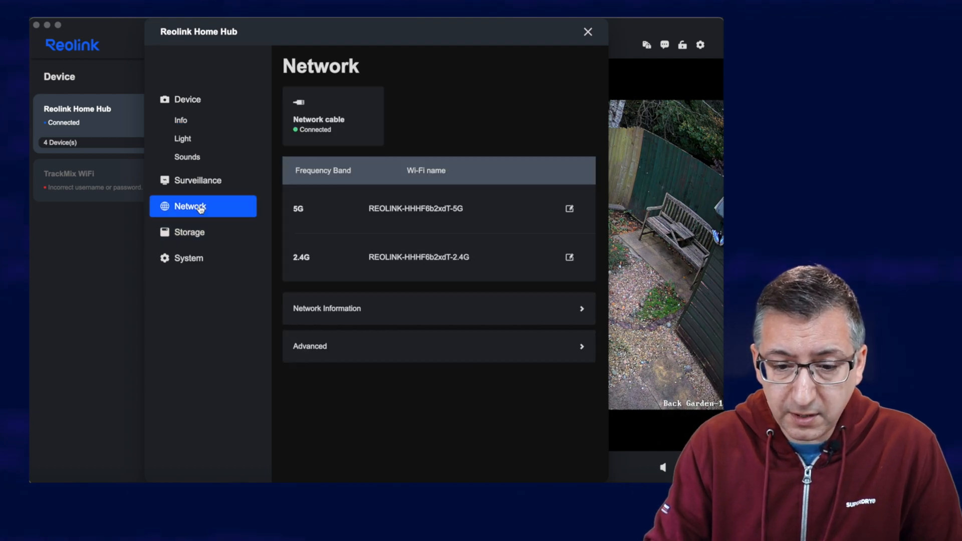
click(438, 347)
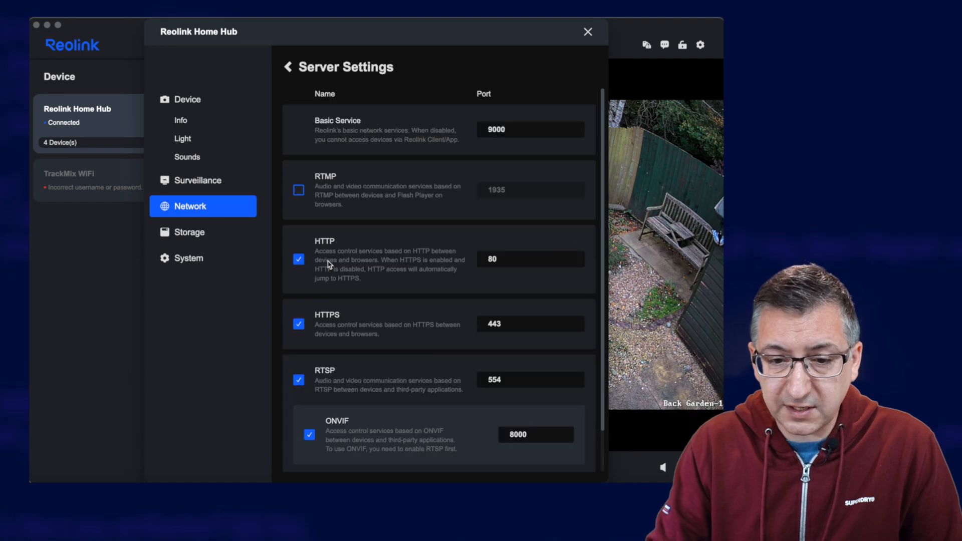
Step: Enable HTTP, HTTPS, RTSP and ONVIF in Server Settings and save them
scroll(down, 3)
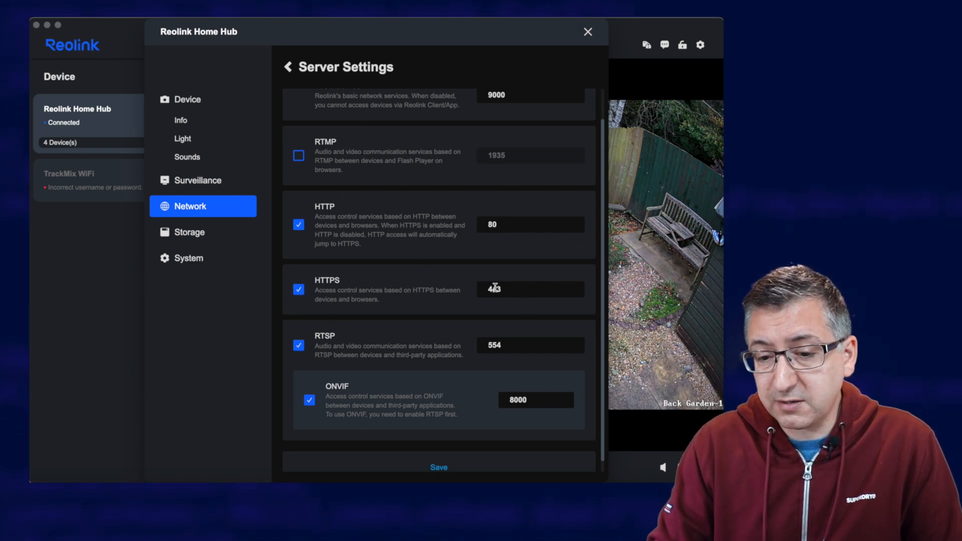
scroll(down, 3)
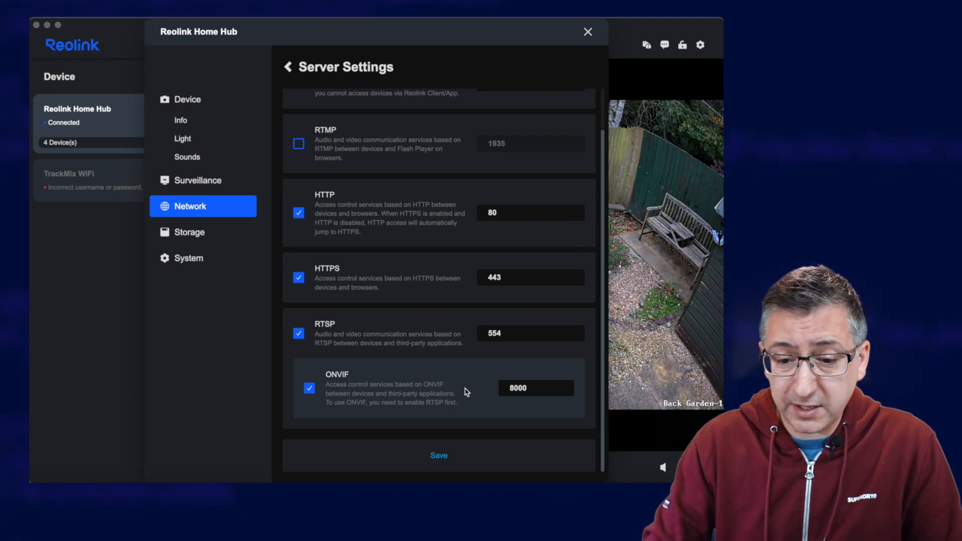
click(438, 456)
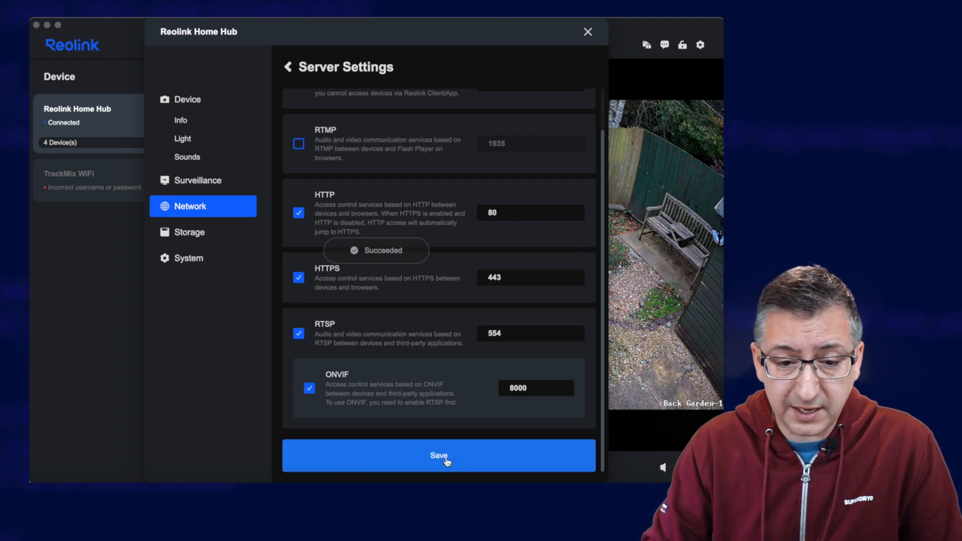
Step: Show the Home Hub's Network Information with IP address 192.168.1.196
click(286, 67)
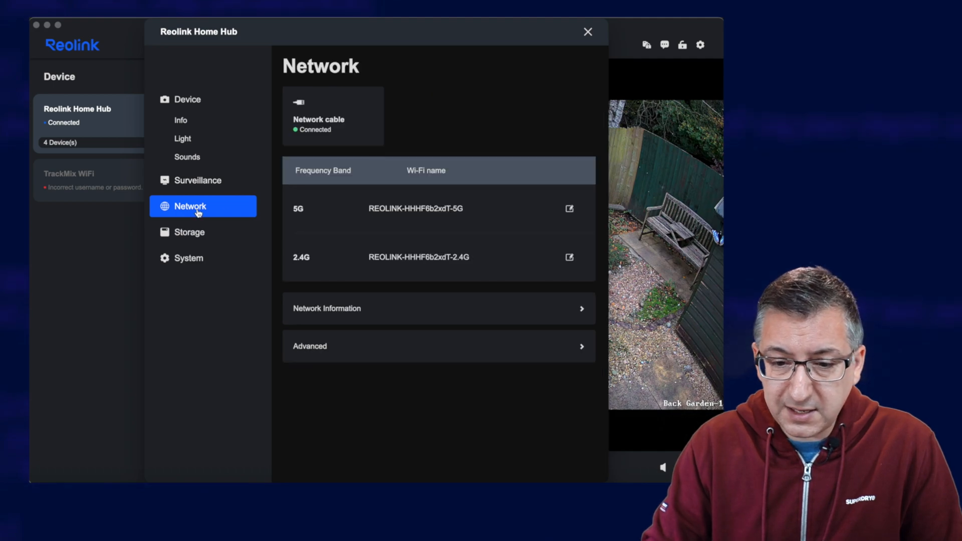
click(438, 308)
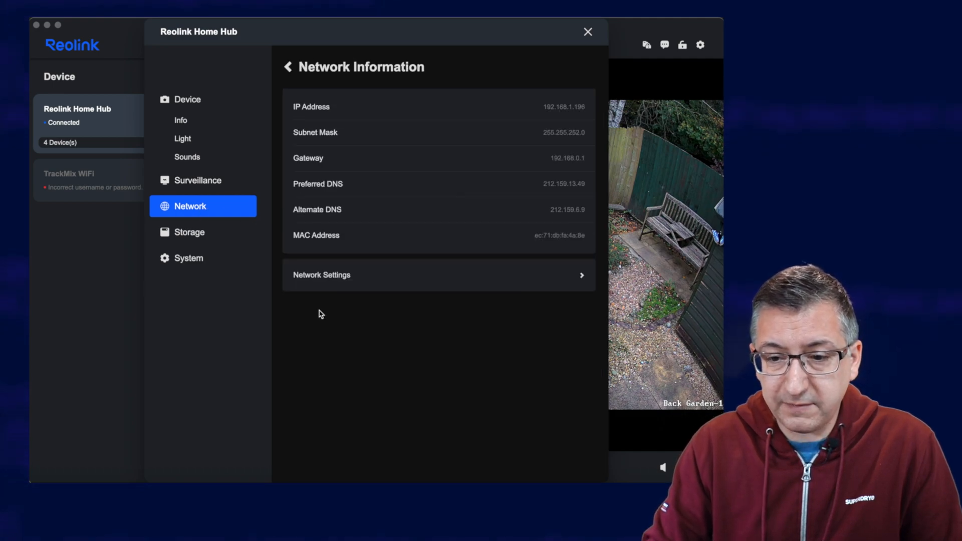
mouse_move(588, 113)
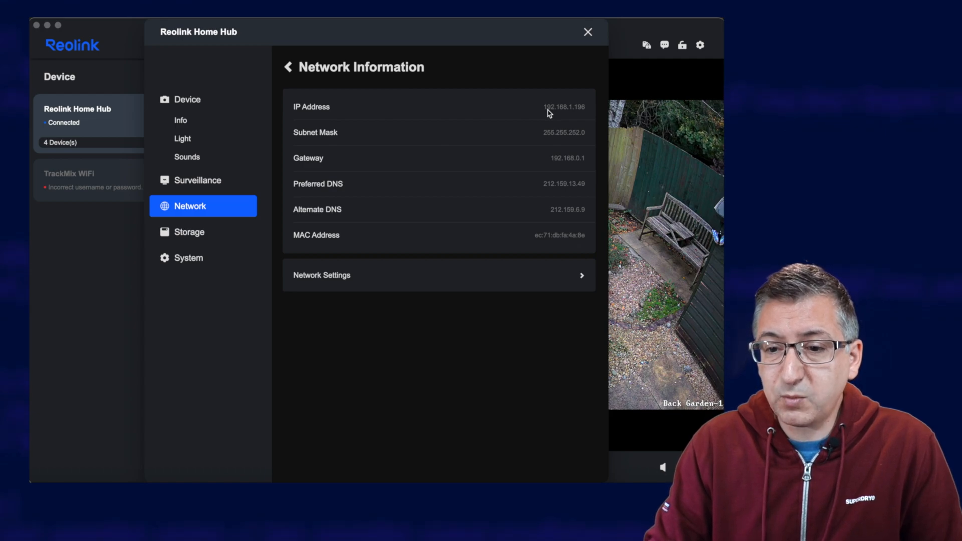
mouse_move(572, 115)
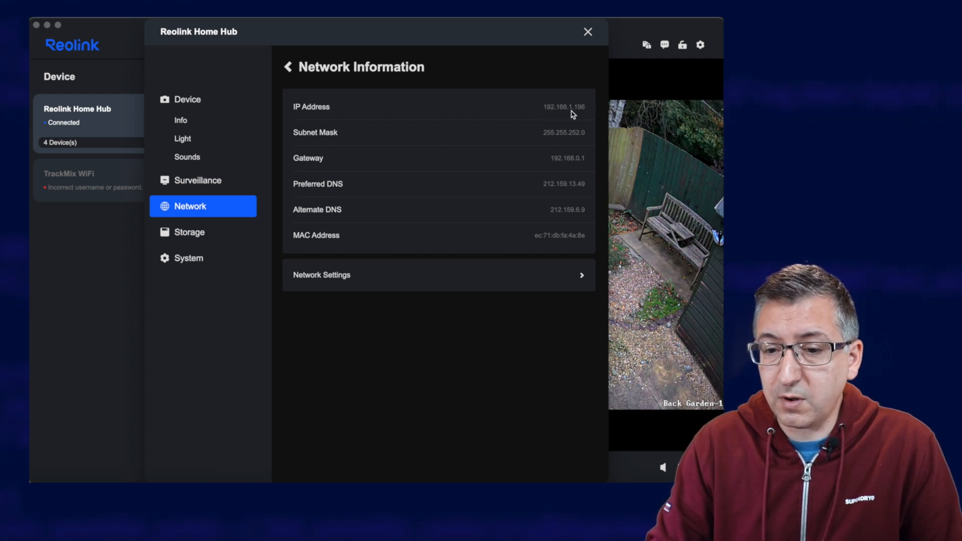
mouse_move(582, 115)
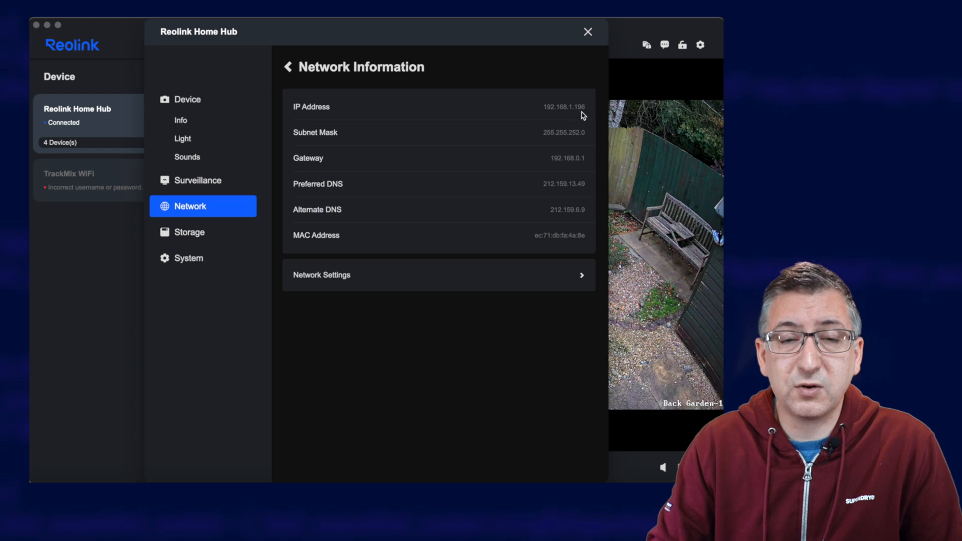
mouse_move(577, 115)
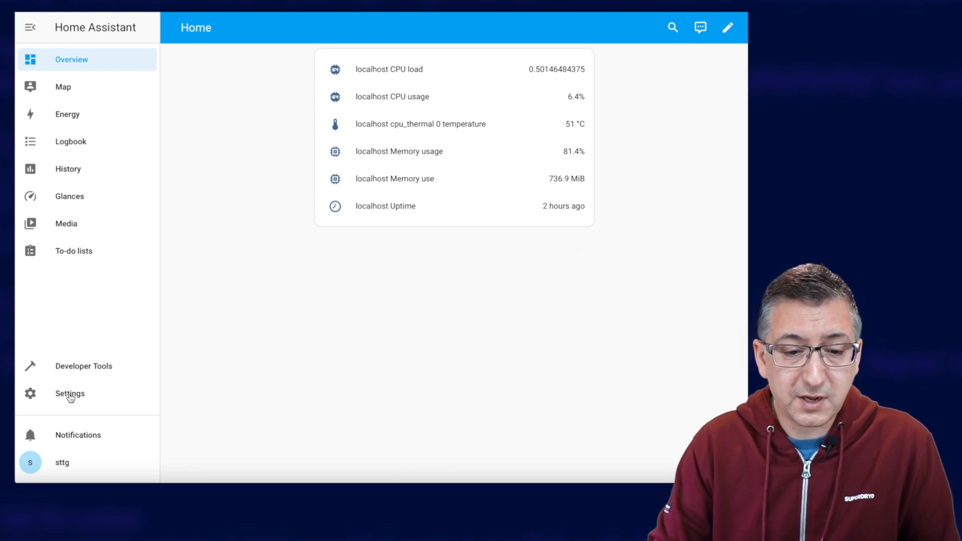
Step: Add a new integration, searching 'reolink' and choosing Reolink IP NVR/camera
click(69, 393)
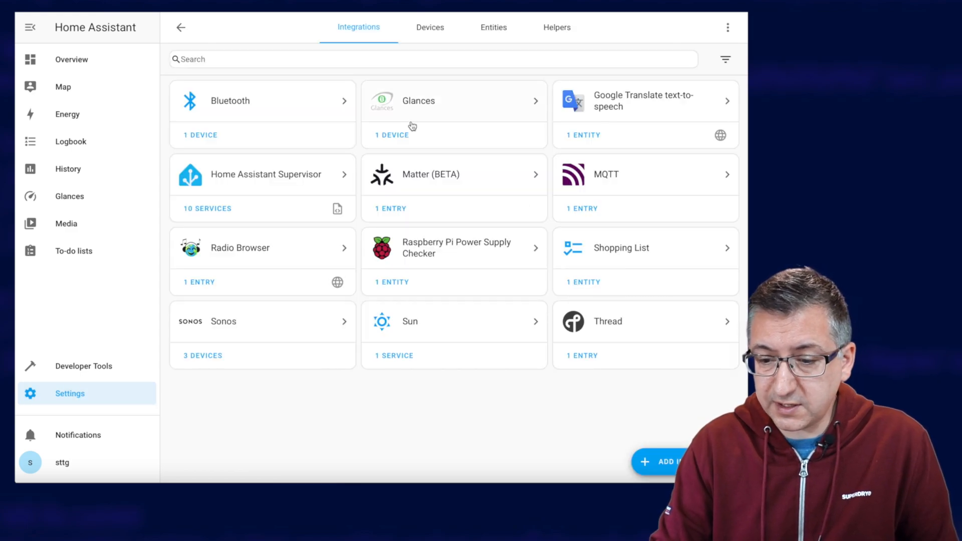
click(662, 462)
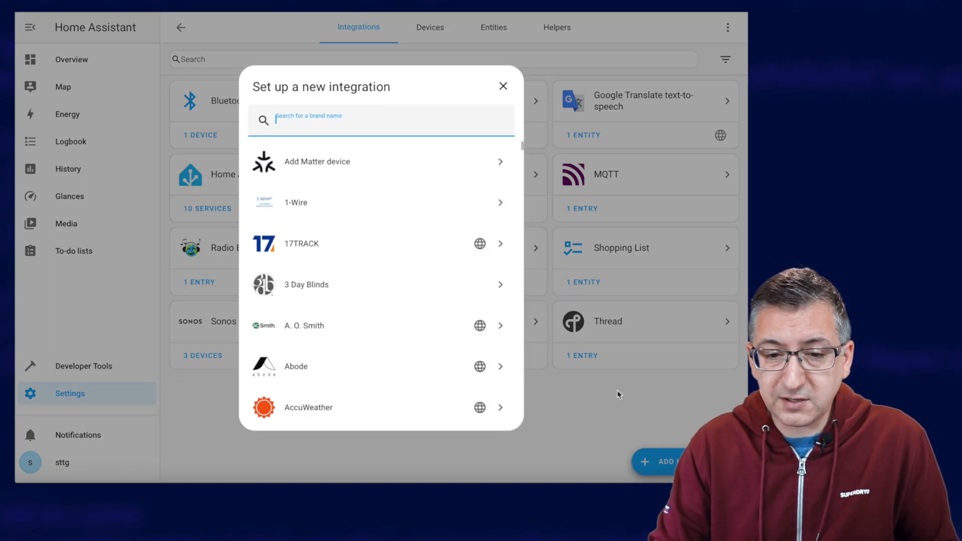
text(reolink)
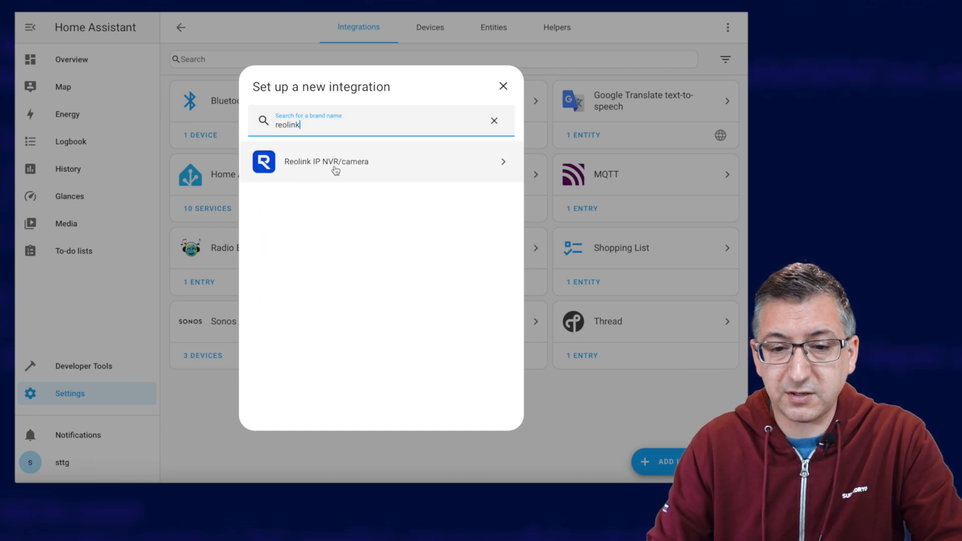
mouse_move(350, 168)
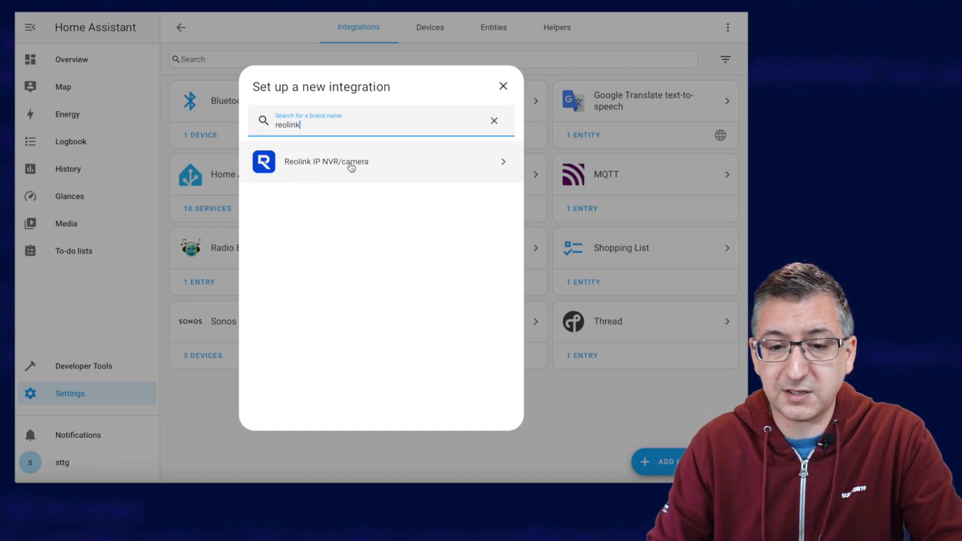
click(326, 161)
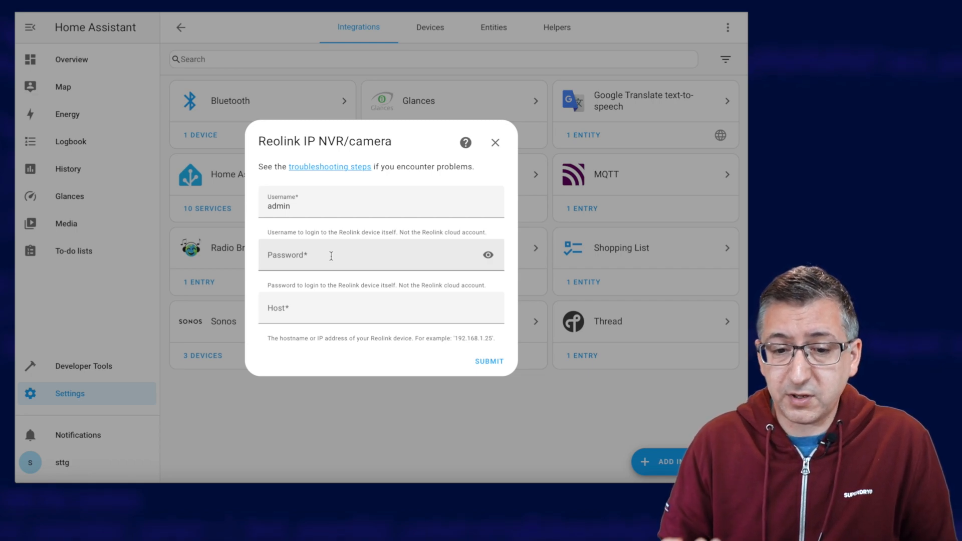
Step: Submit the Reolink form with the password and host 192.168.1.196
click(381, 255)
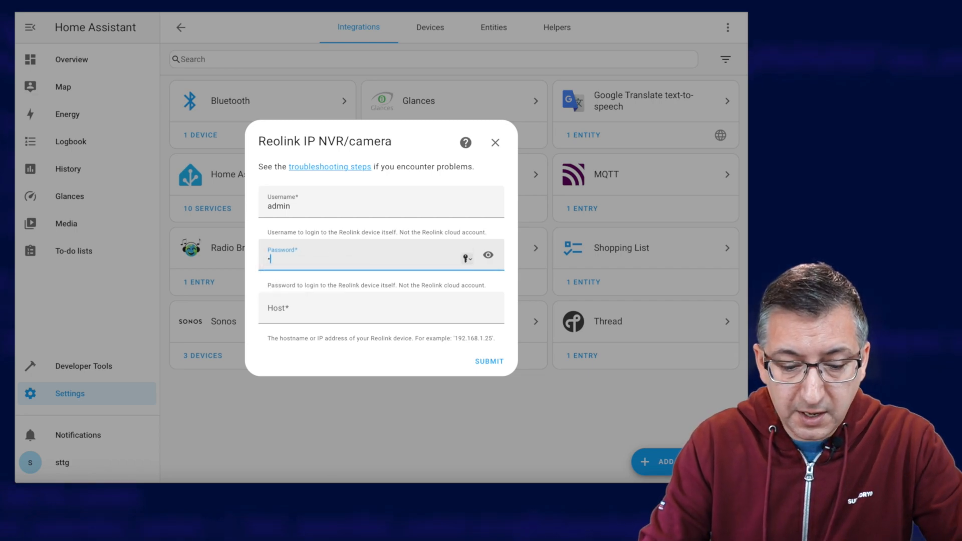
text(password)
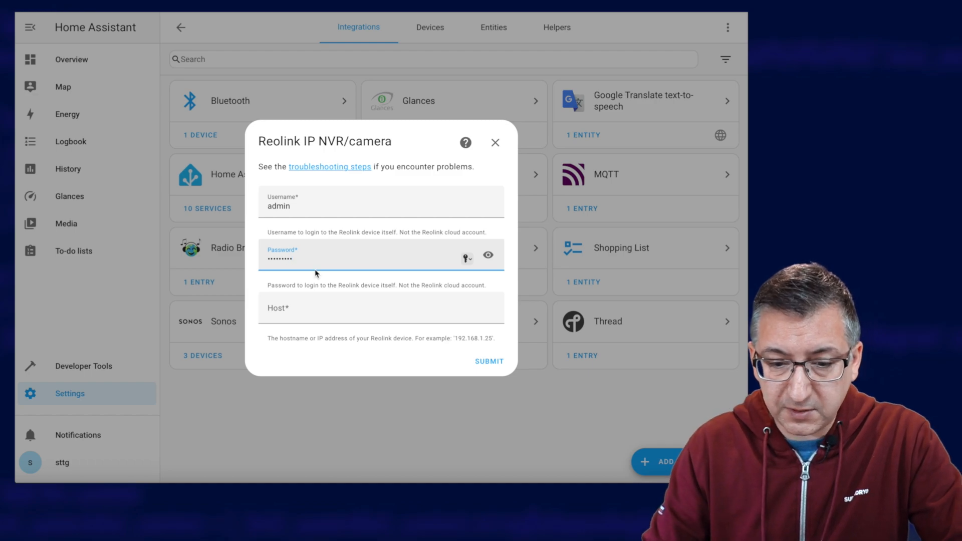
click(380, 309)
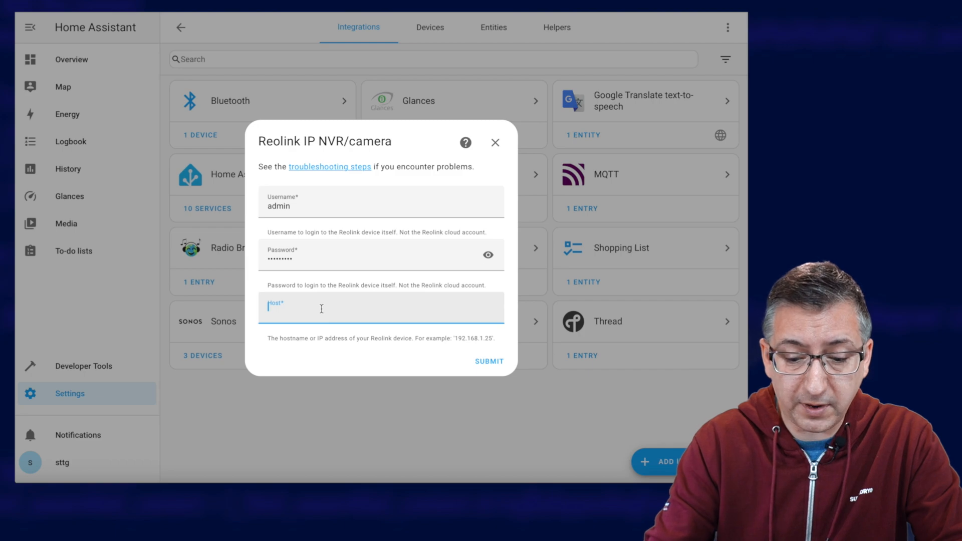
text(192.168.1.196)
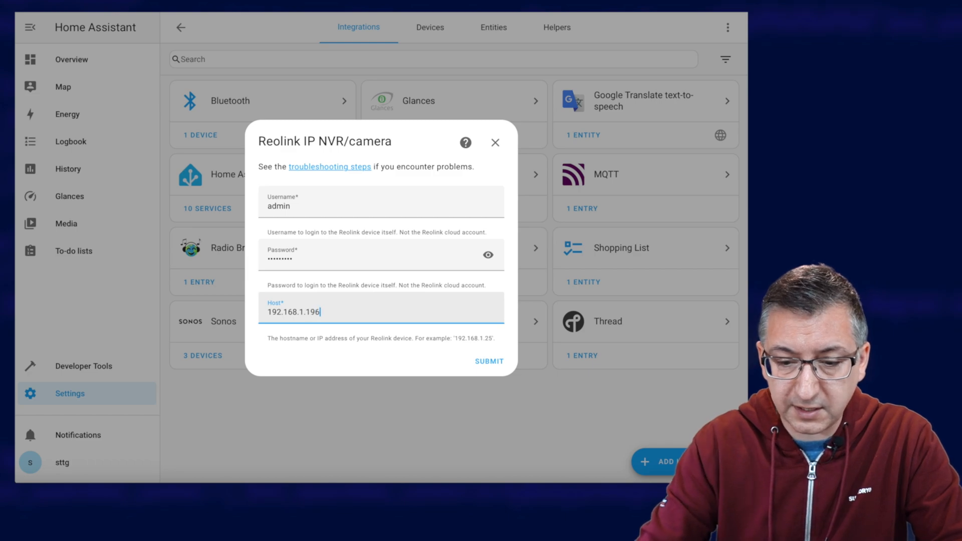
click(490, 361)
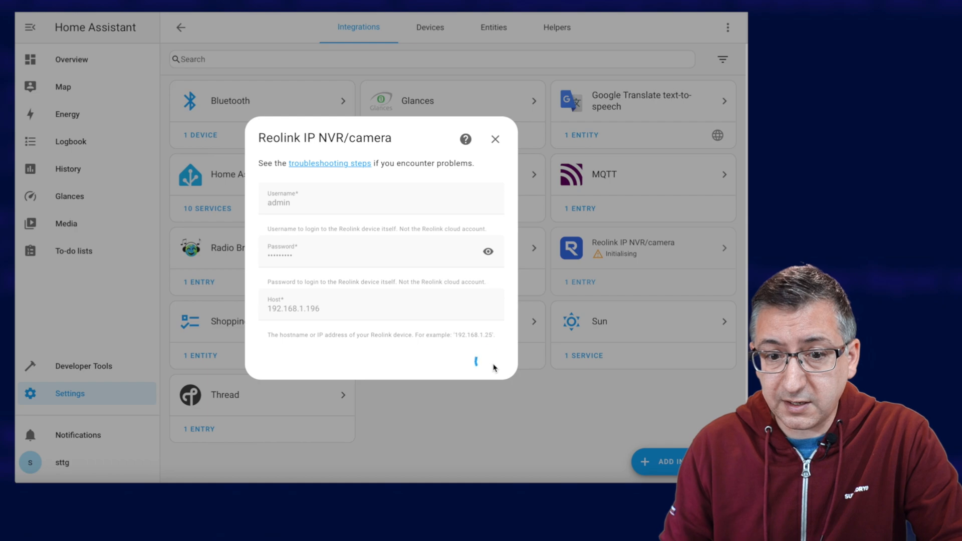
Step: Finish the Success dialog listing the six discovered Reolink devices
click(485, 361)
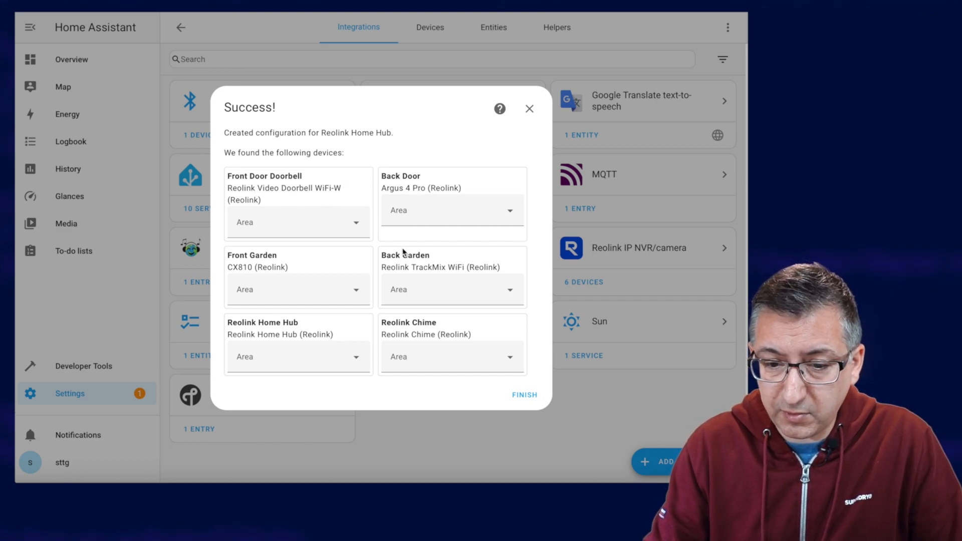
mouse_move(503, 270)
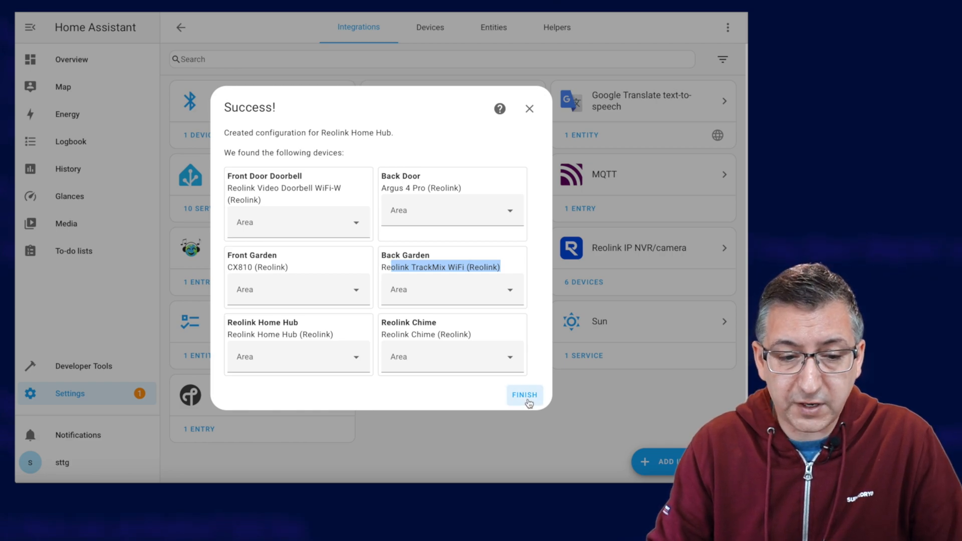
click(524, 394)
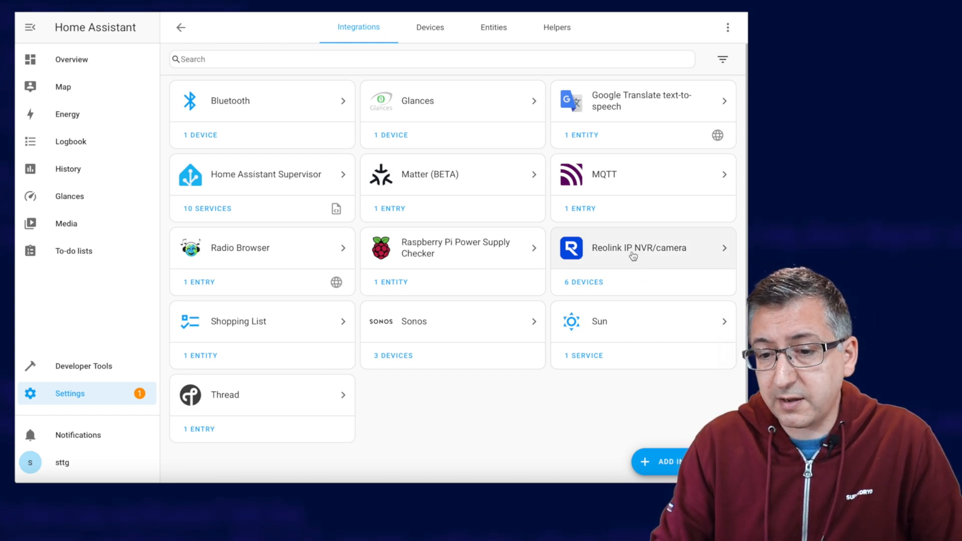
Step: View the Reolink integration's details, declining the Save Password prompt
click(638, 248)
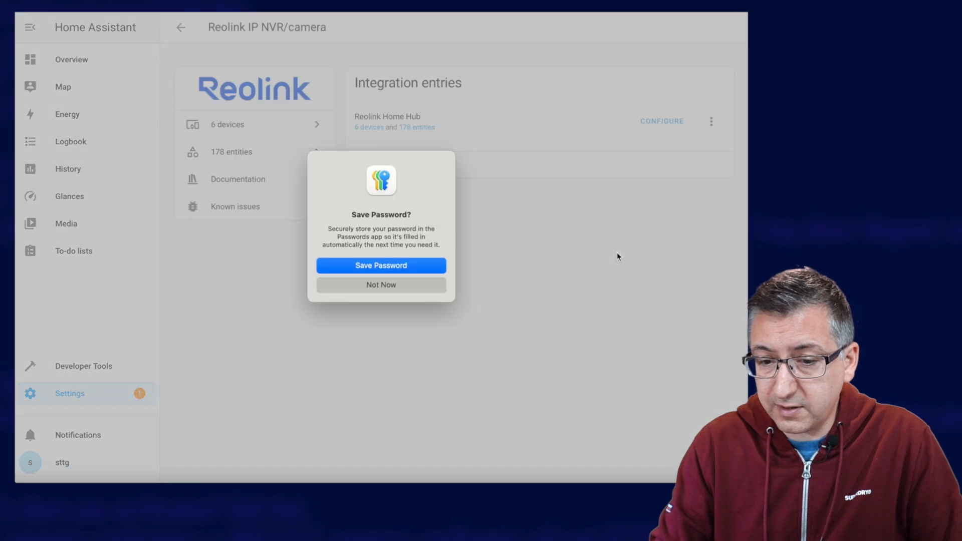
click(381, 285)
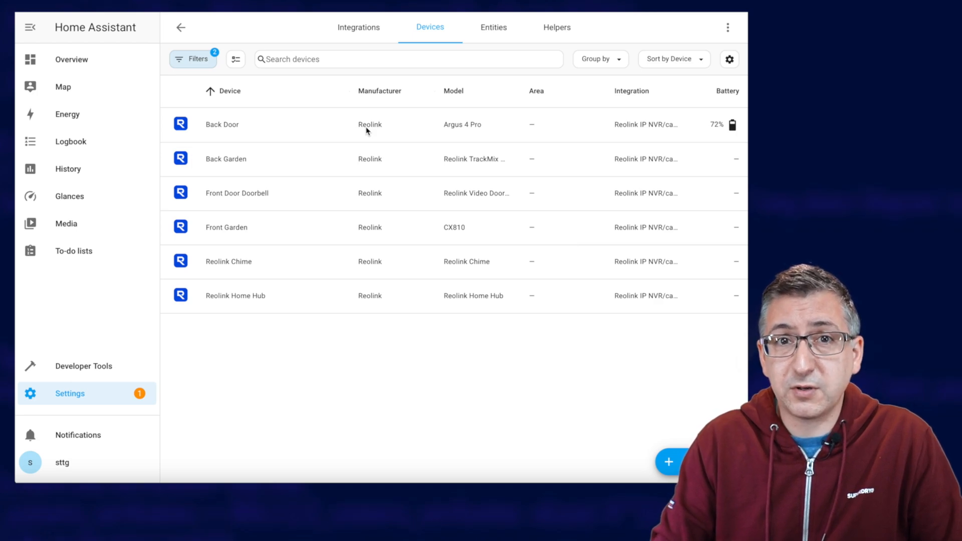
mouse_move(307, 201)
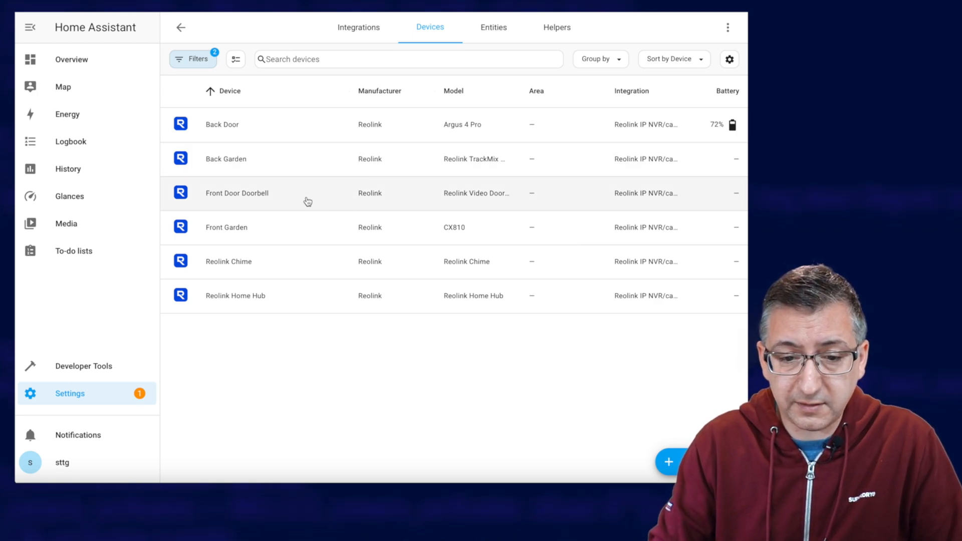
mouse_move(224, 199)
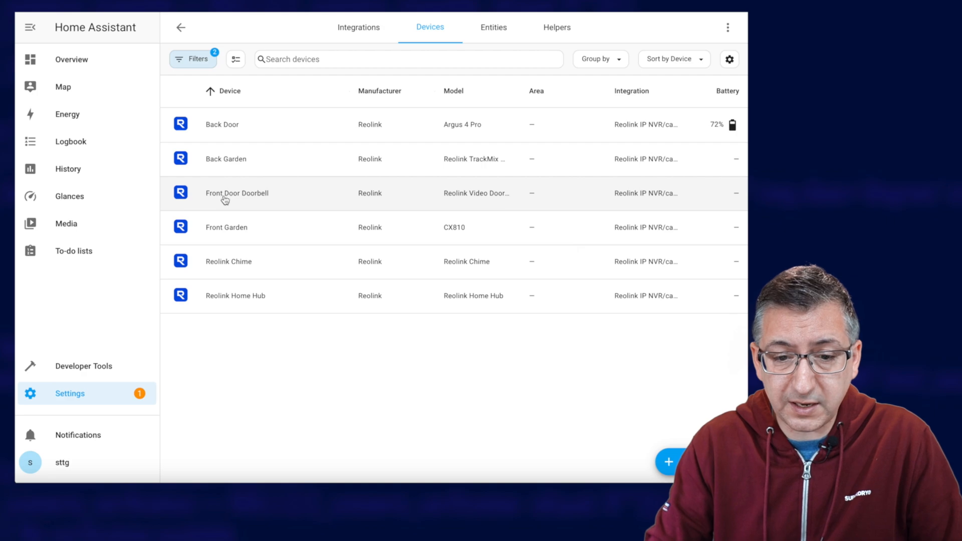
Step: Copy the Front Door Doorbell Fluent camera's entity ID camera.front_door_doorbell_fluent
click(237, 193)
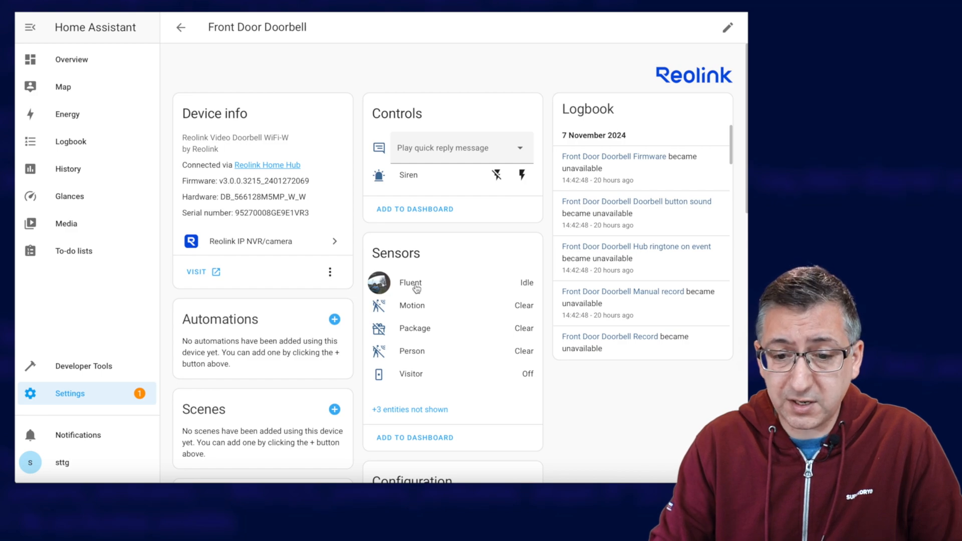
scroll(down, 3)
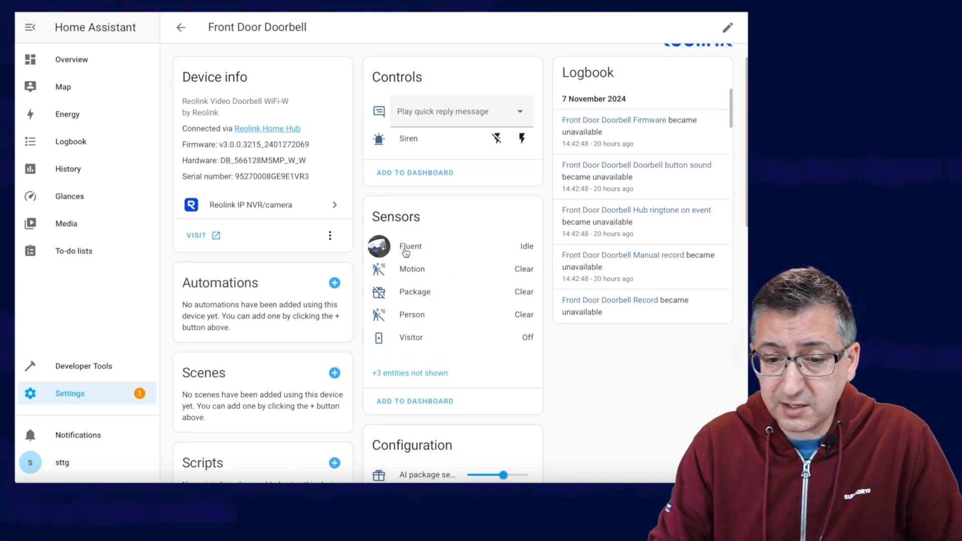
mouse_move(405, 248)
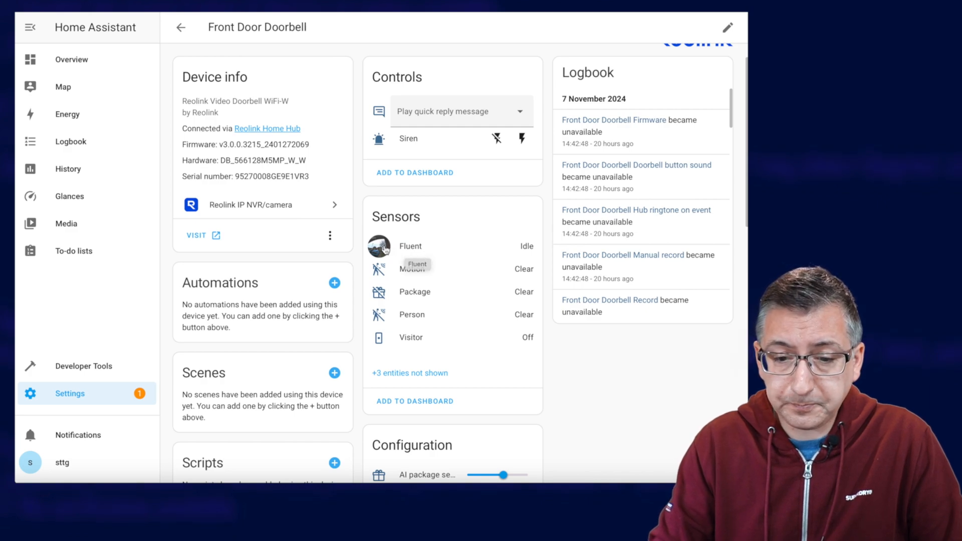
click(410, 246)
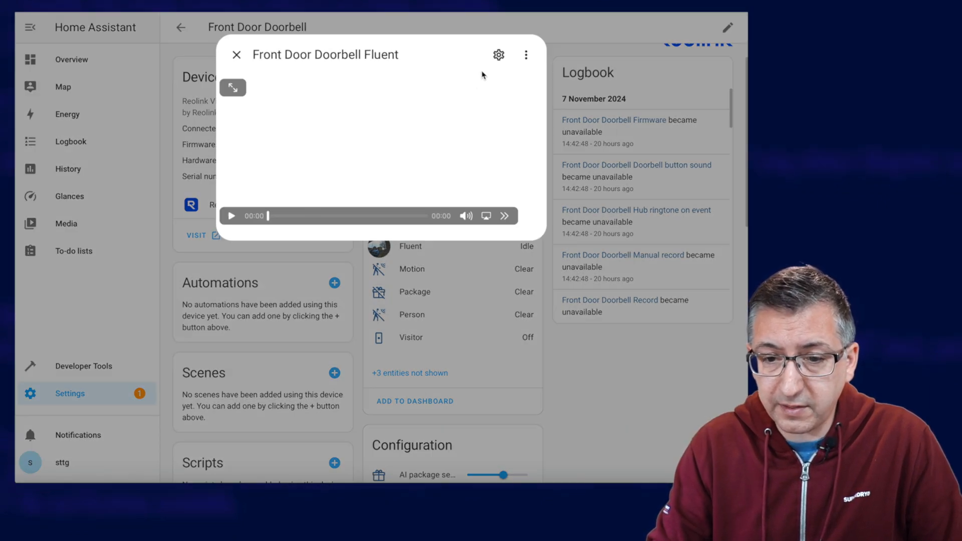
click(500, 54)
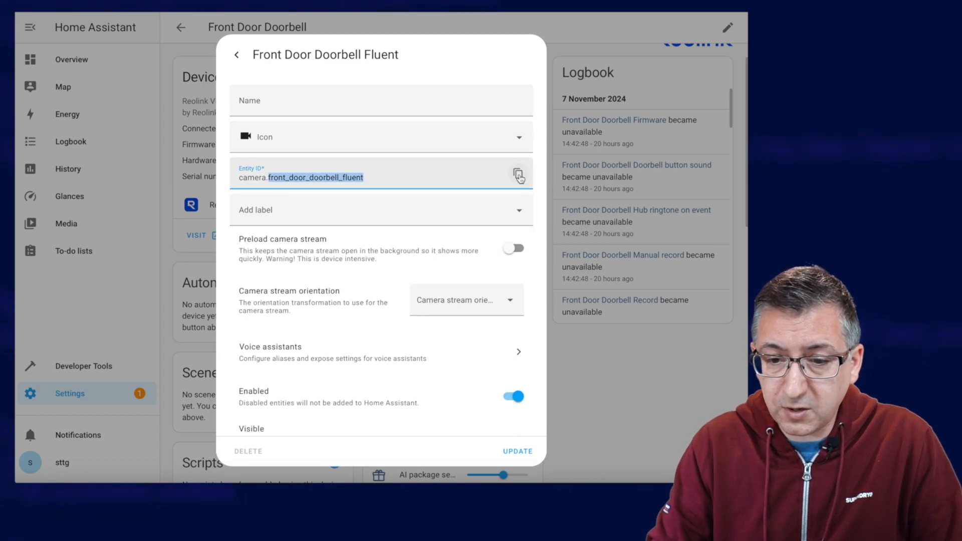
click(518, 177)
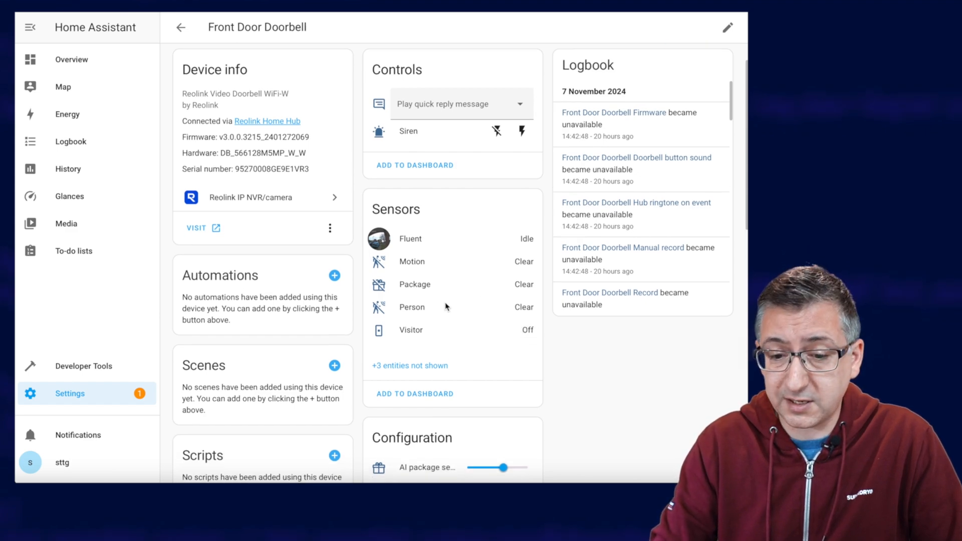
Step: Copy the Visitor sensor's entity ID binary_sensor.front_door_doorbell_visitor and go back
scroll(down, 3)
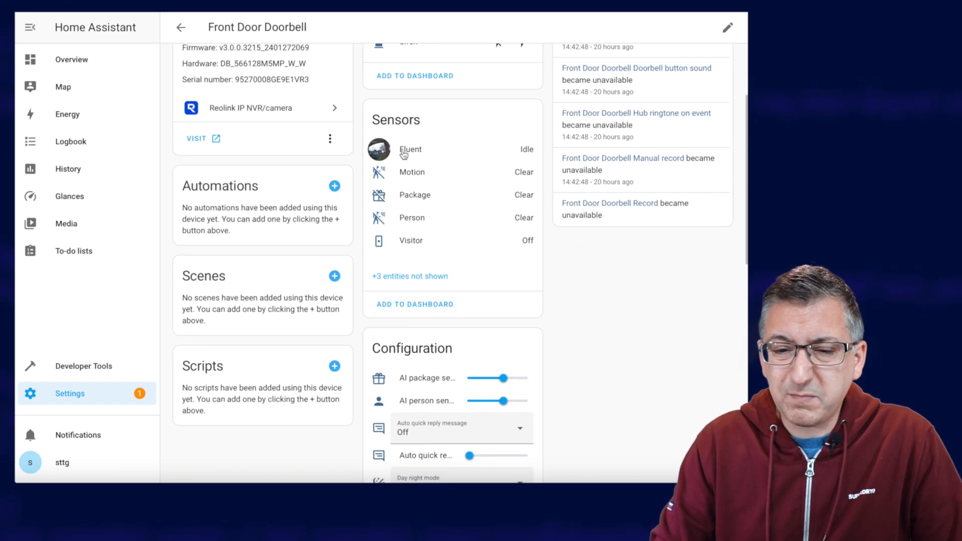
mouse_move(445, 243)
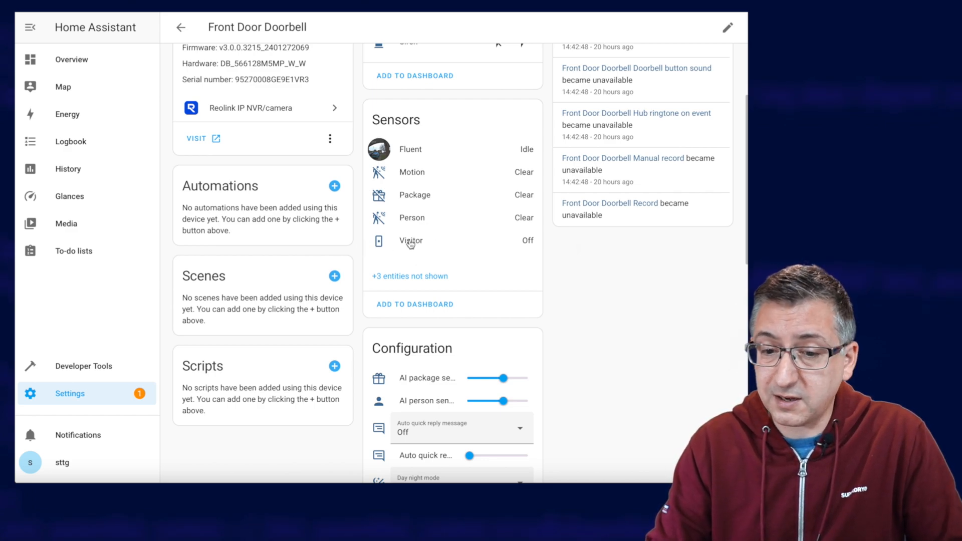
click(411, 241)
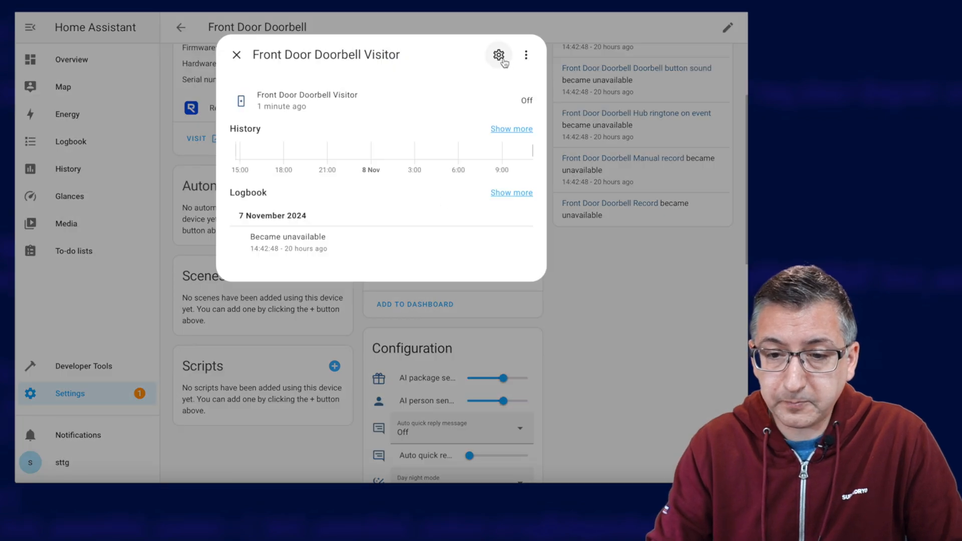
click(500, 55)
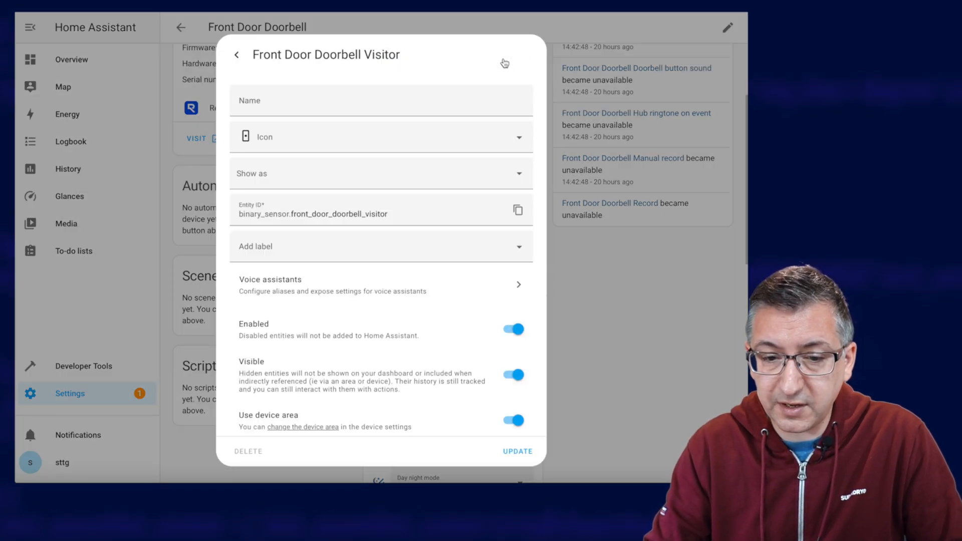
click(313, 214)
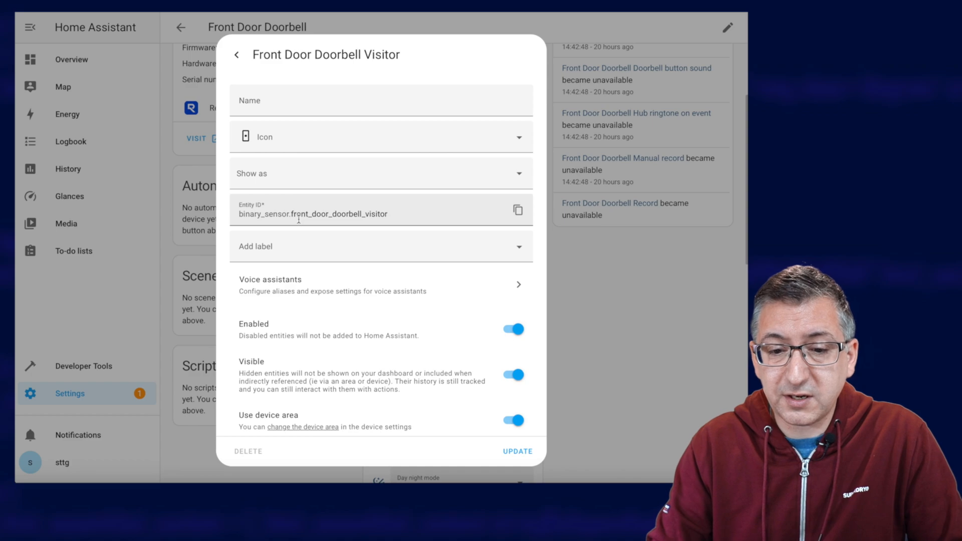
mouse_move(505, 206)
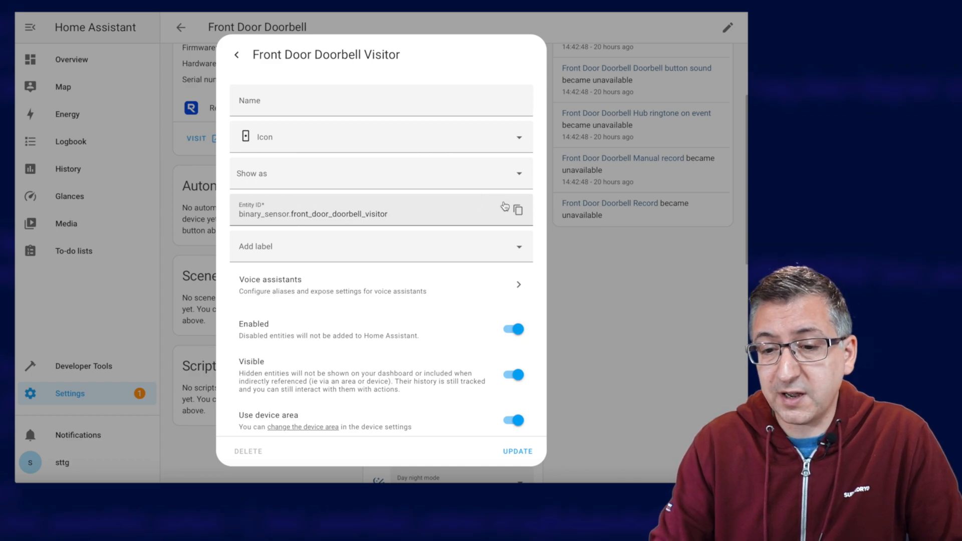
click(517, 210)
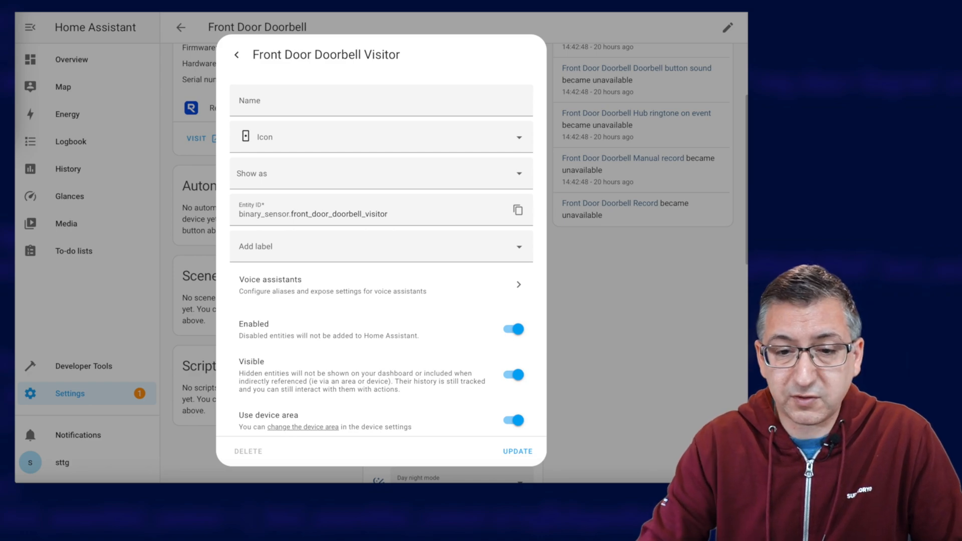
mouse_move(256, 60)
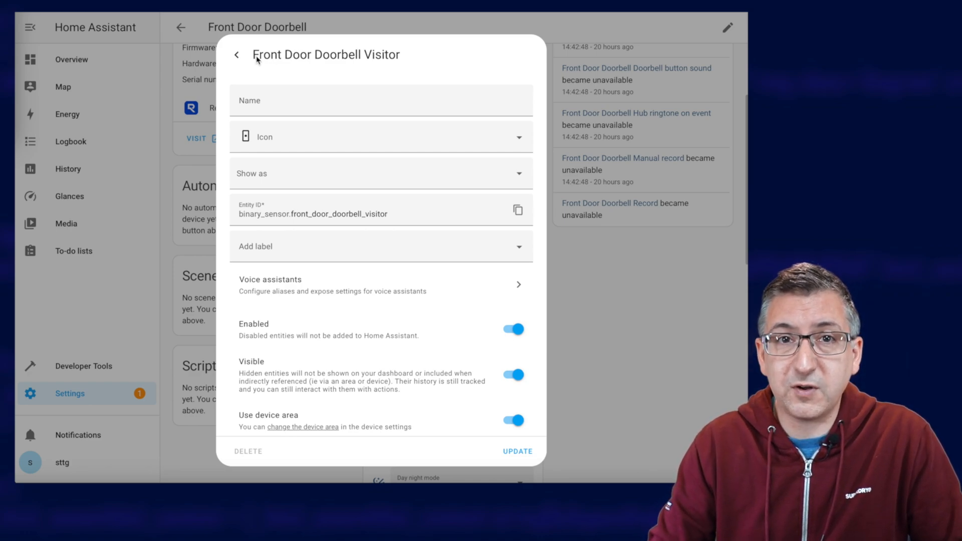
click(72, 60)
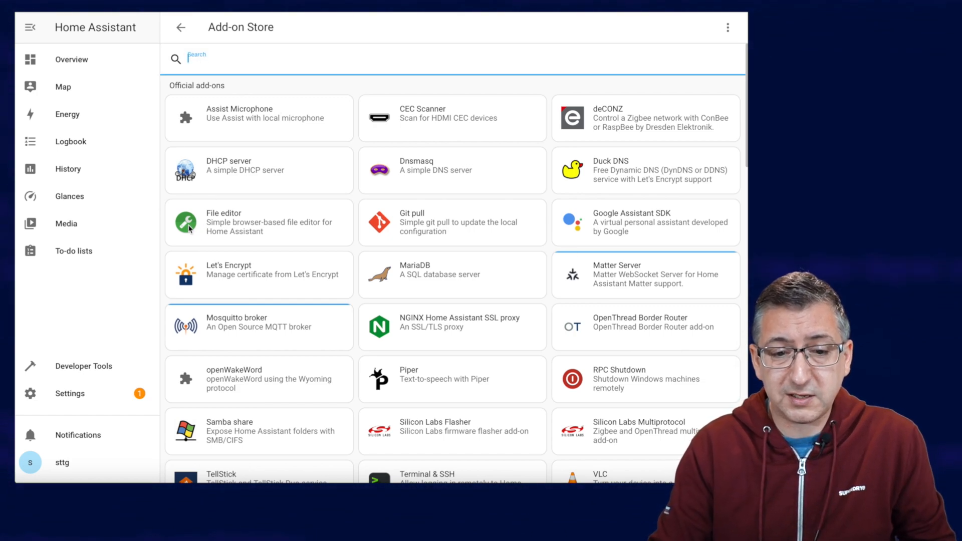
Step: Install the File editor add-on from its Add-on Store page
click(258, 222)
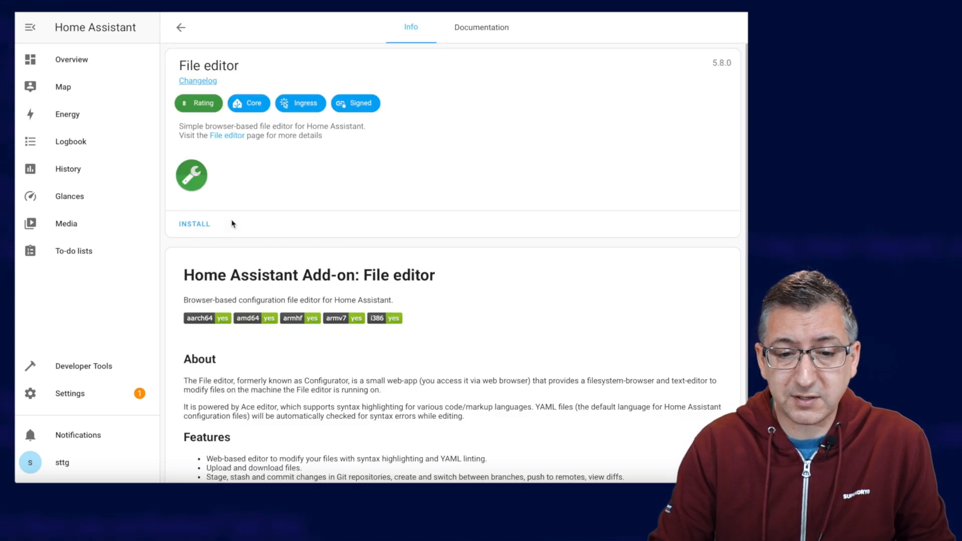
click(194, 223)
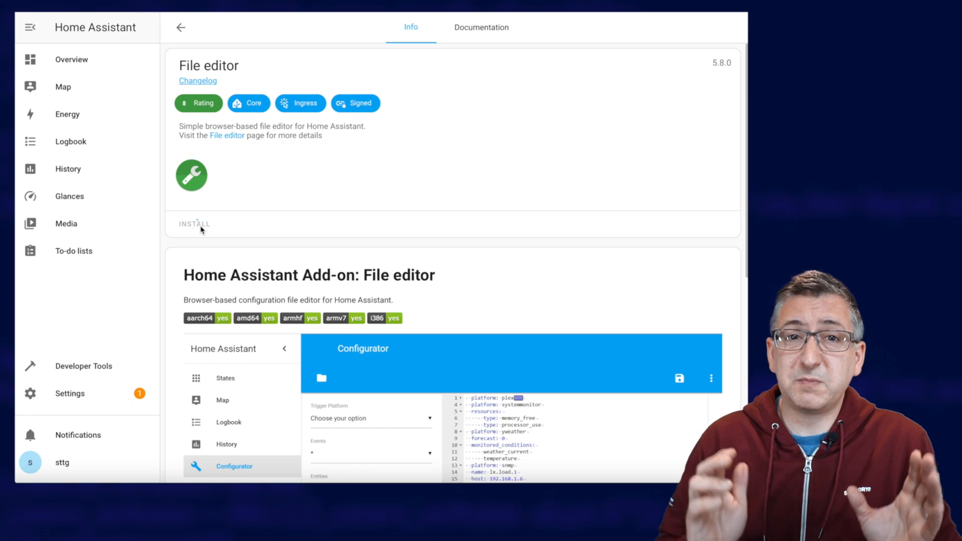
click(194, 223)
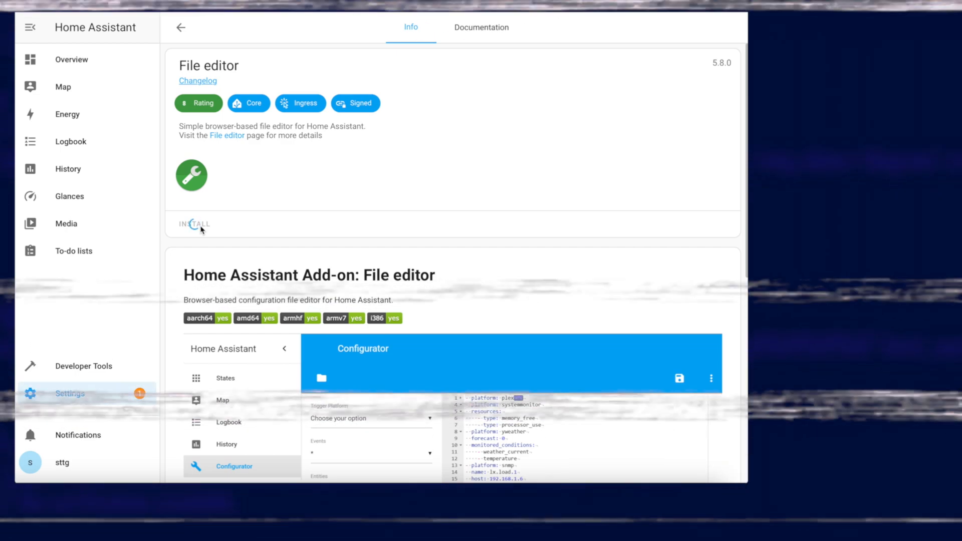
click(192, 224)
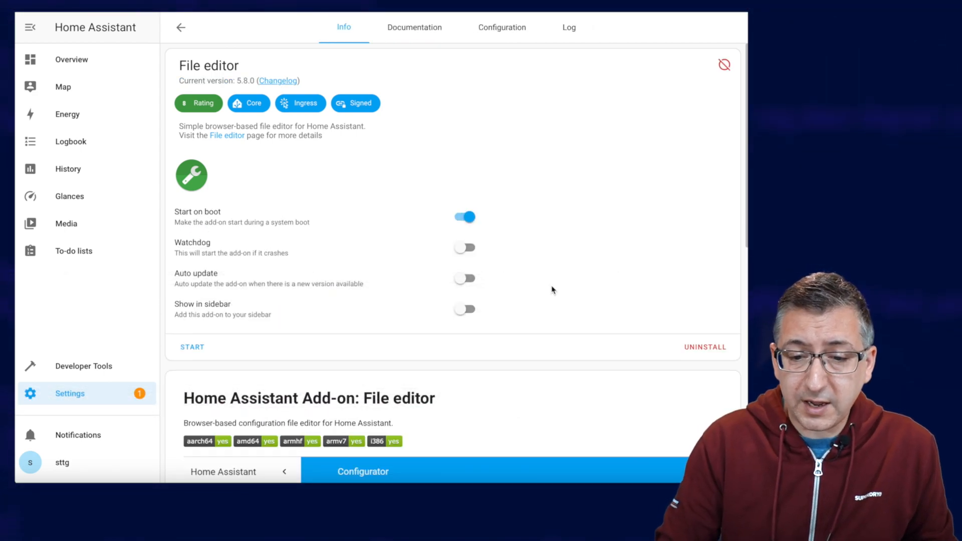
mouse_move(435, 307)
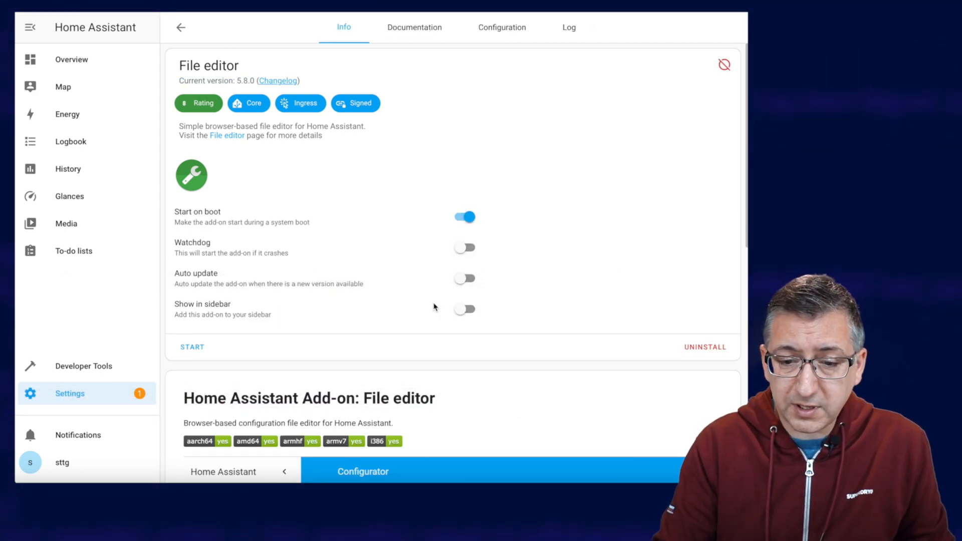
Step: Enable Show in sidebar and start the File editor add-on
click(465, 309)
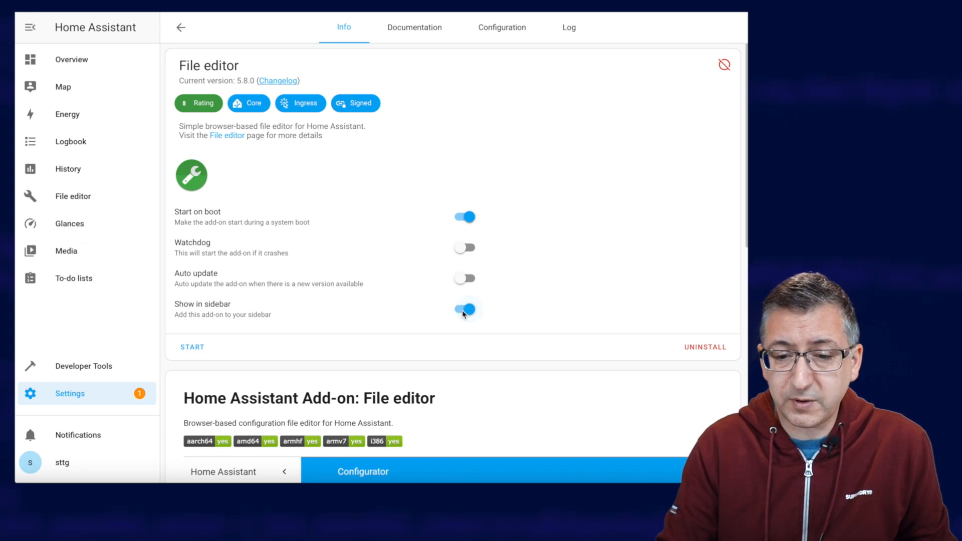
mouse_move(192, 351)
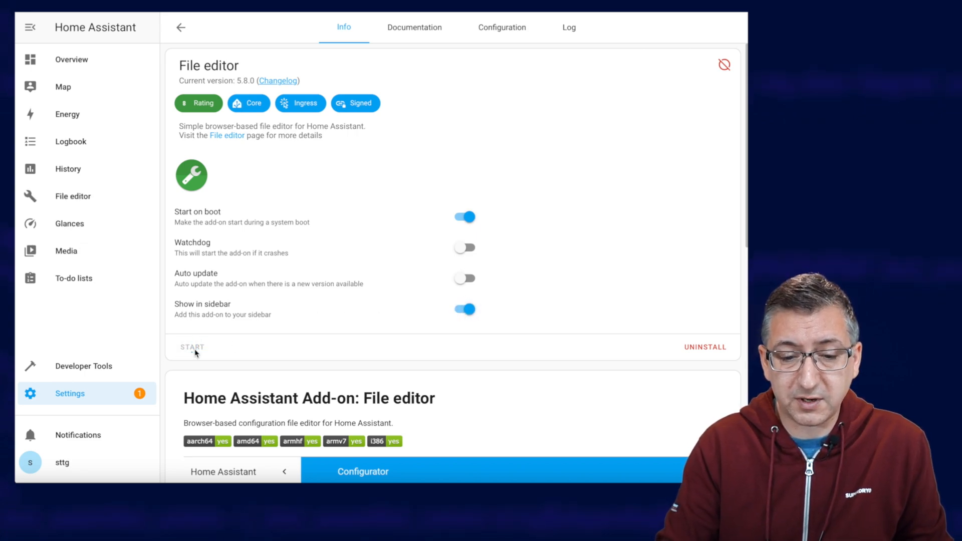
click(192, 347)
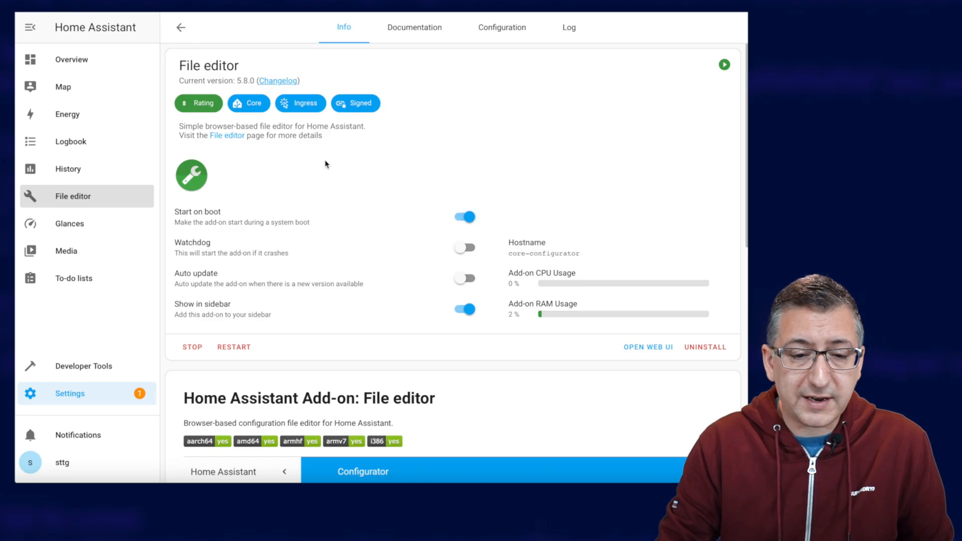
Step: Start a homekit: block at the end of configuration.yaml in File editor for Front Door Doorbell
click(72, 196)
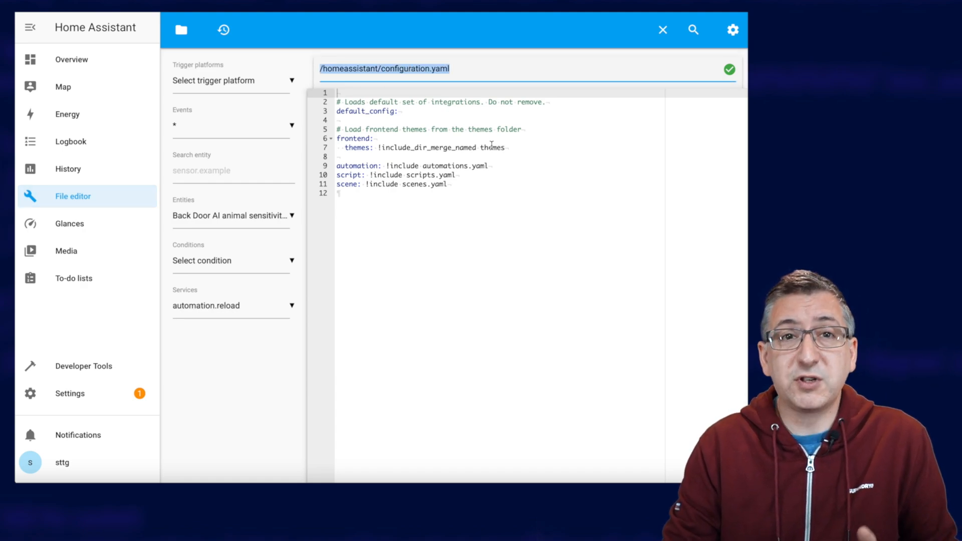
click(180, 30)
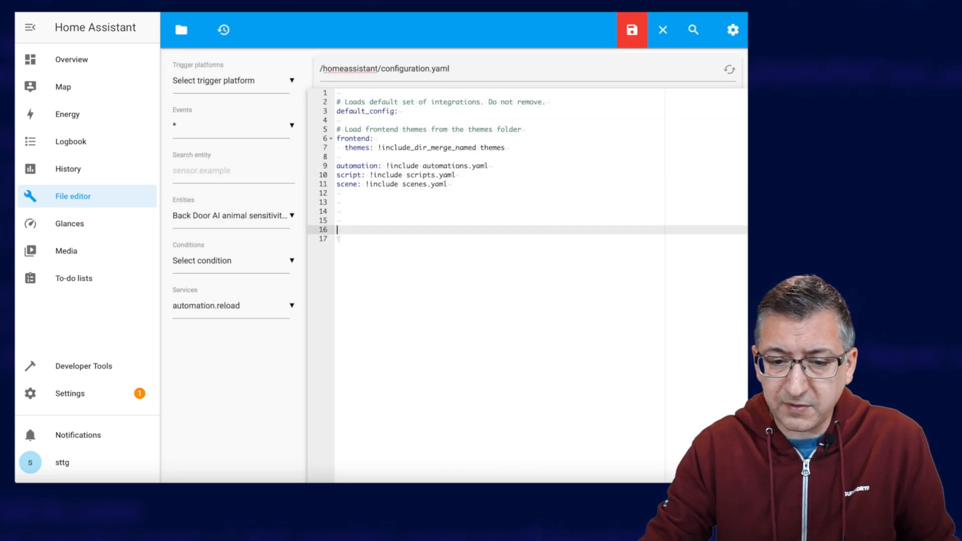
click(631, 29)
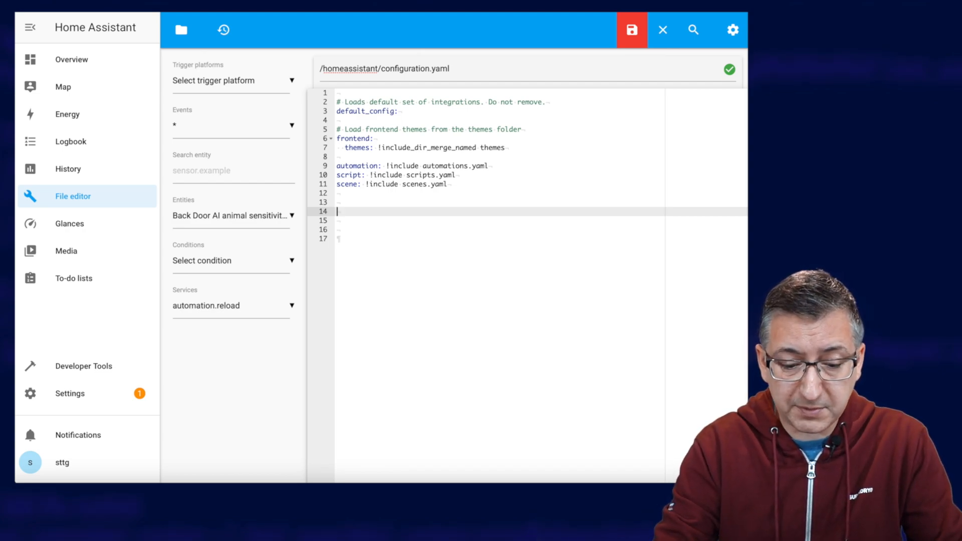
text(homekit:)
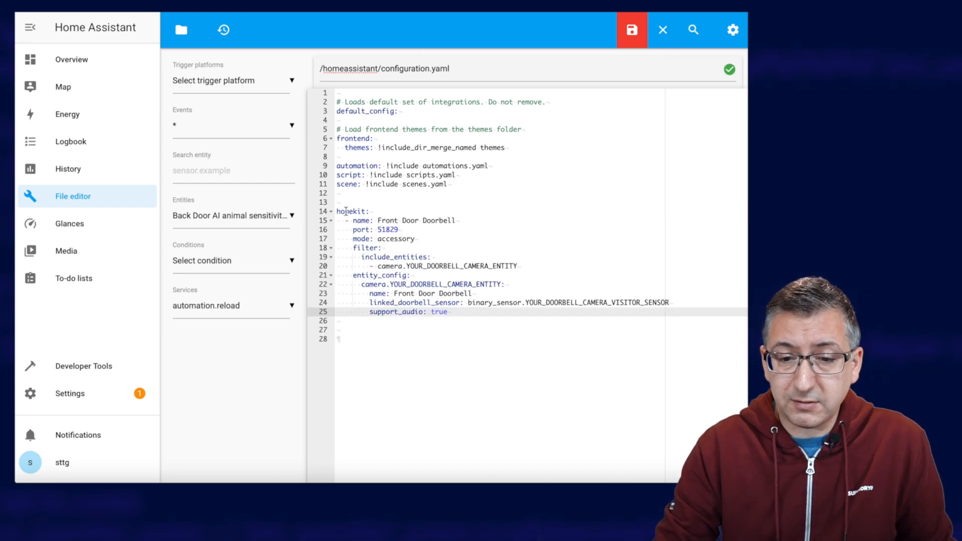
double_click(352, 211)
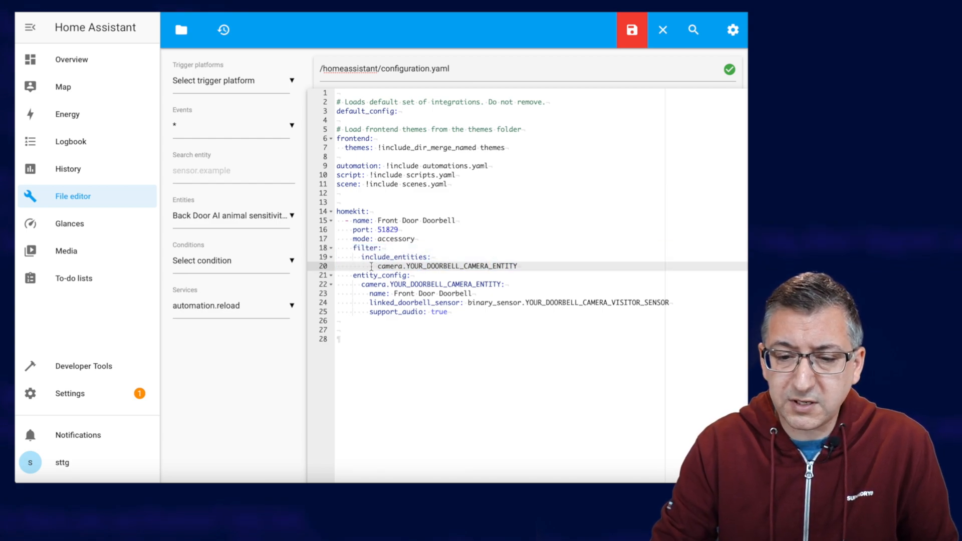
double_click(448, 265)
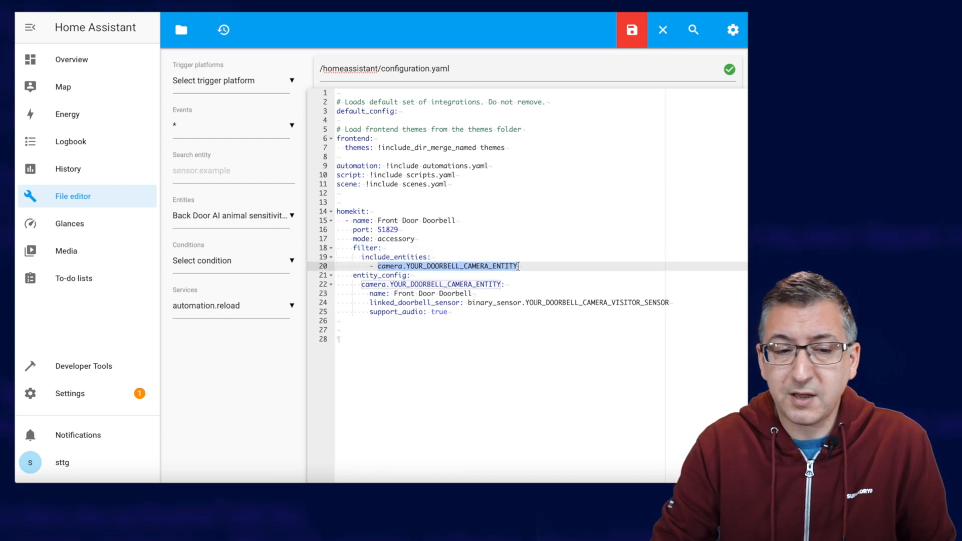
double_click(448, 266)
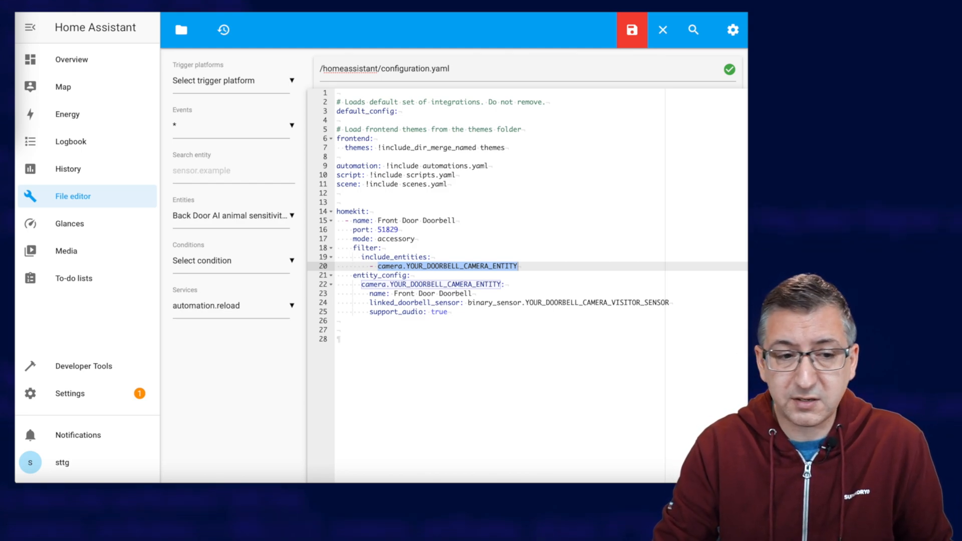
mouse_move(96, 96)
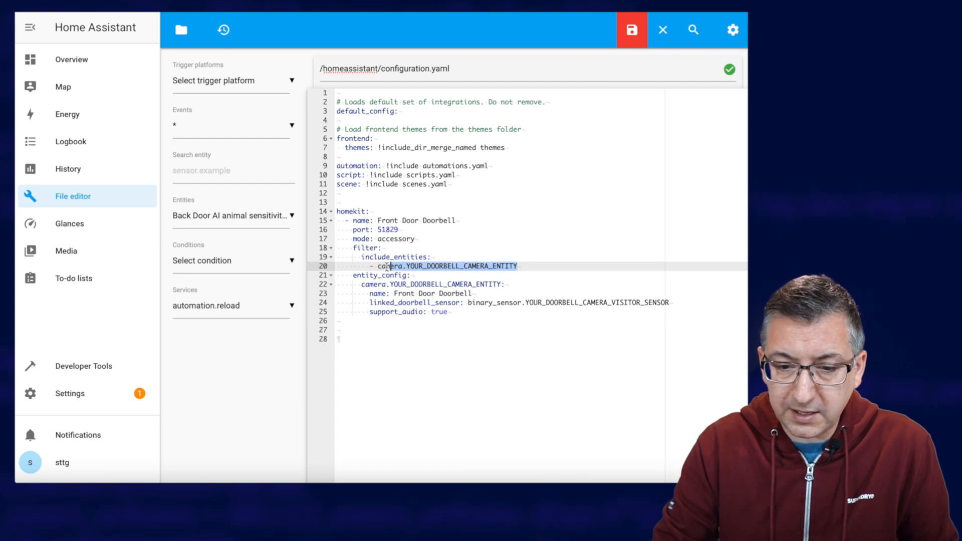
Step: Replace placeholders with camera.front_door_doorbell_fluent and binary_sensor.front_door_doorbell_visitor in the homekit block
text(camera.front_door_doorbell_fluent)
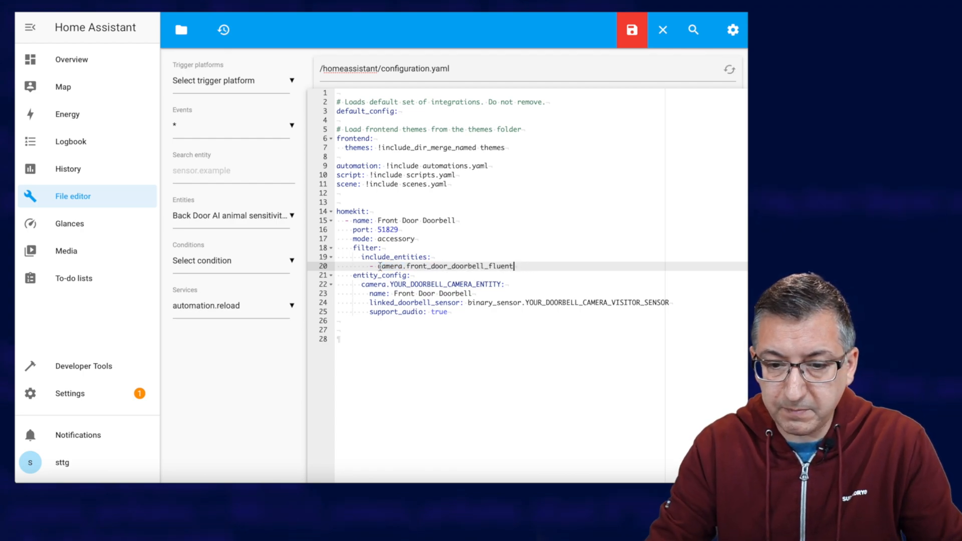
click(631, 29)
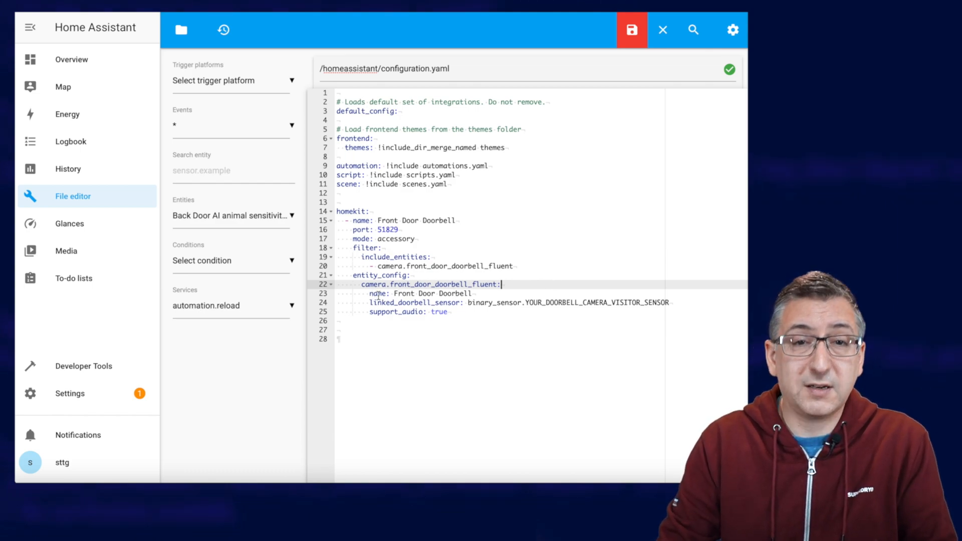
double_click(379, 276)
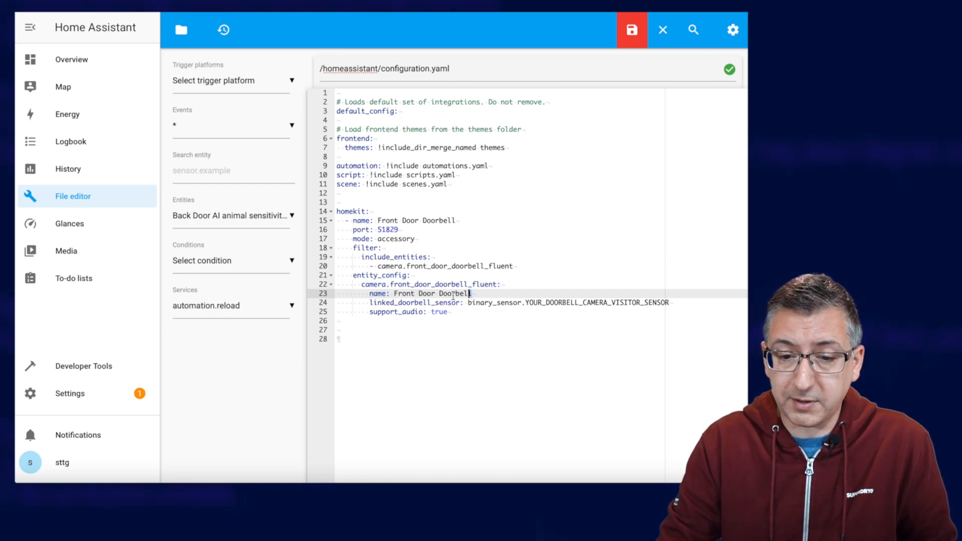
double_click(433, 293)
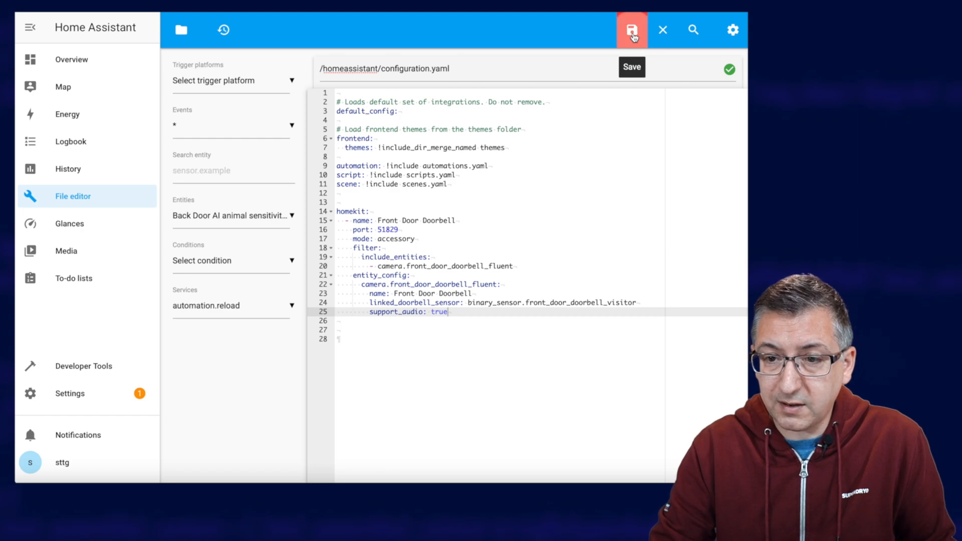
Step: Save configuration.yaml and confirm the configuration check passes in Developer Tools
click(631, 29)
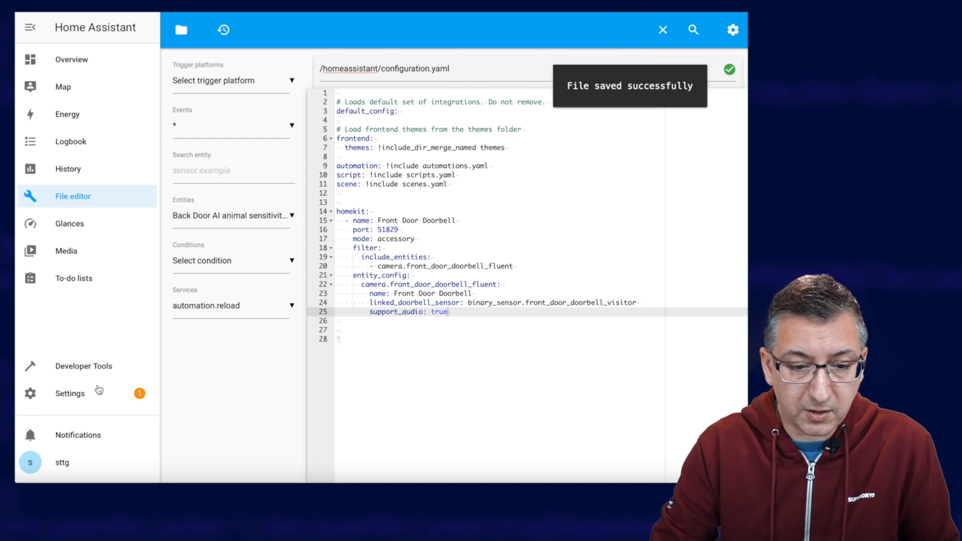
click(83, 366)
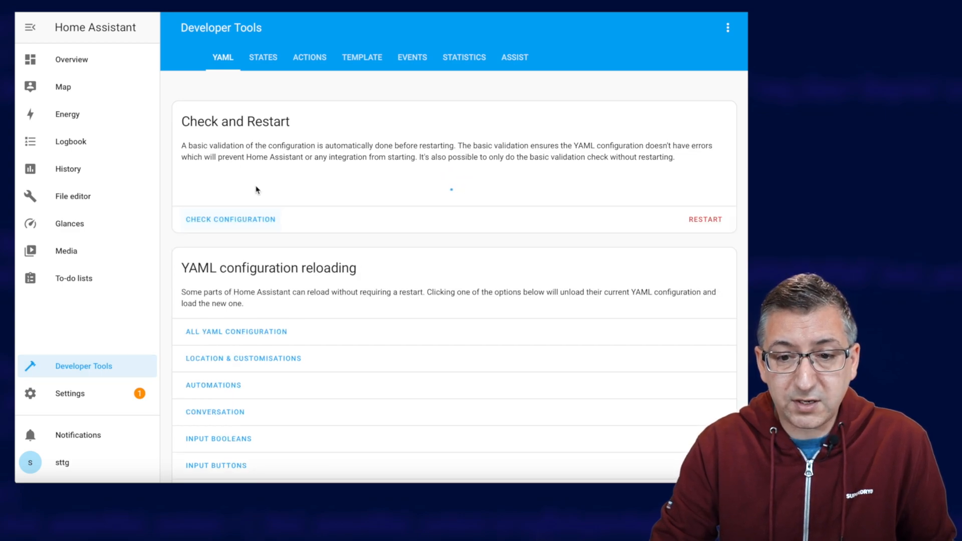
click(231, 219)
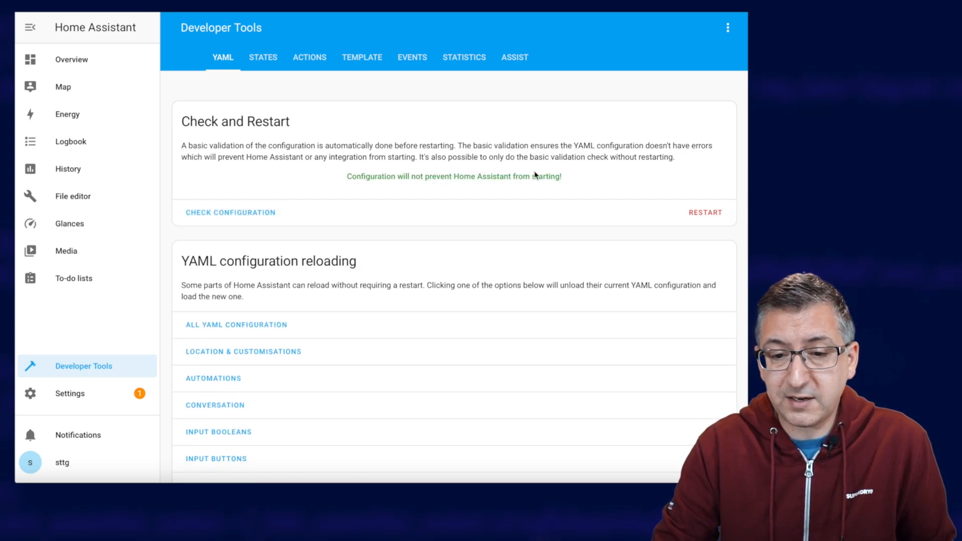
mouse_move(558, 192)
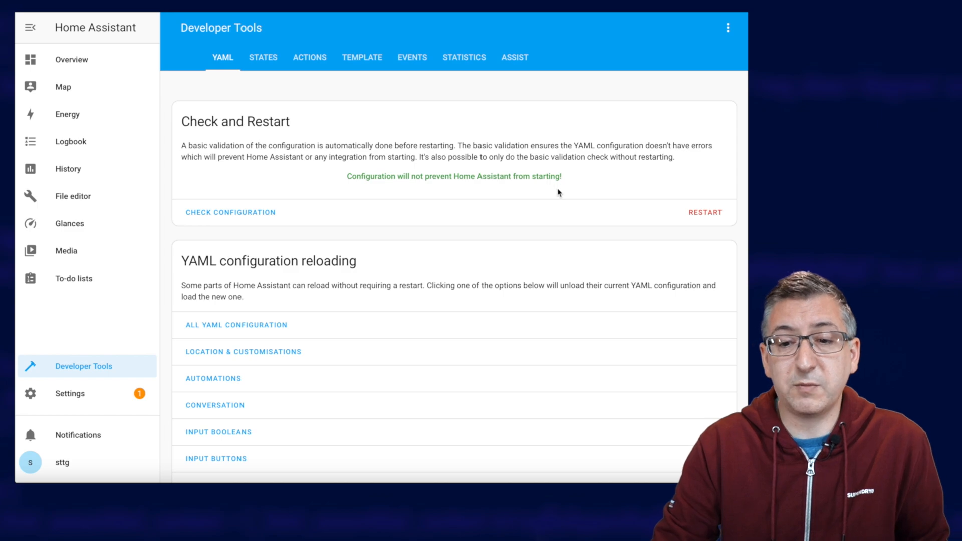
drag(347, 176, 561, 176)
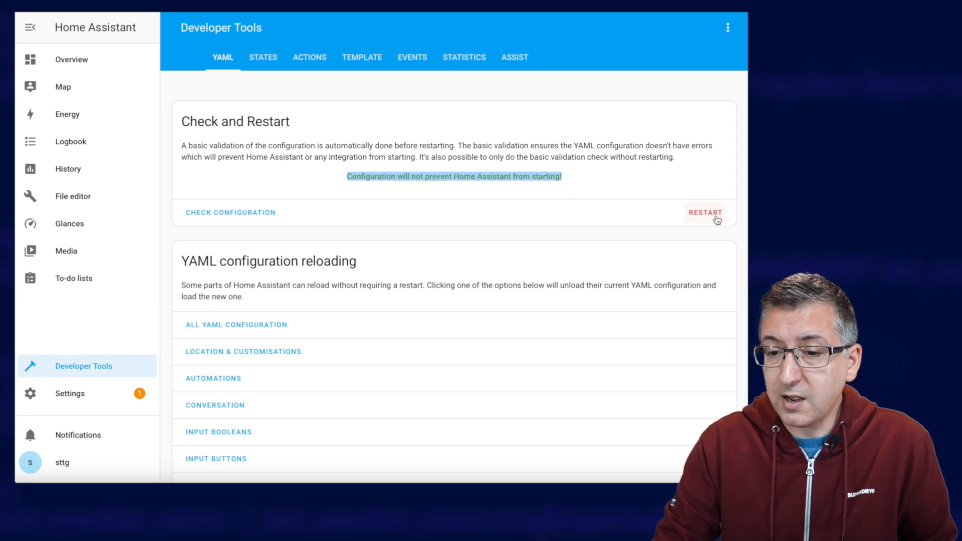
Step: Fully restart Home Assistant to load the new homekit block
click(704, 213)
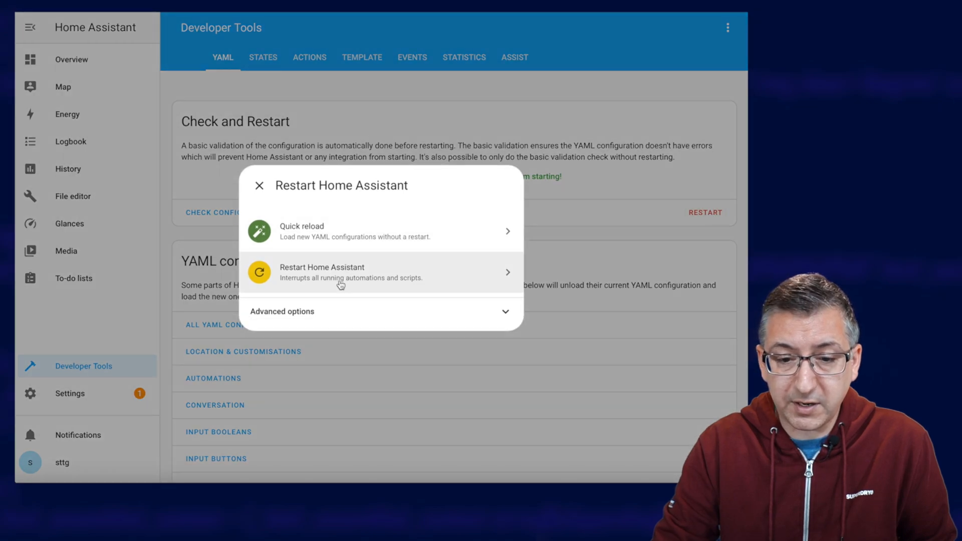
click(323, 271)
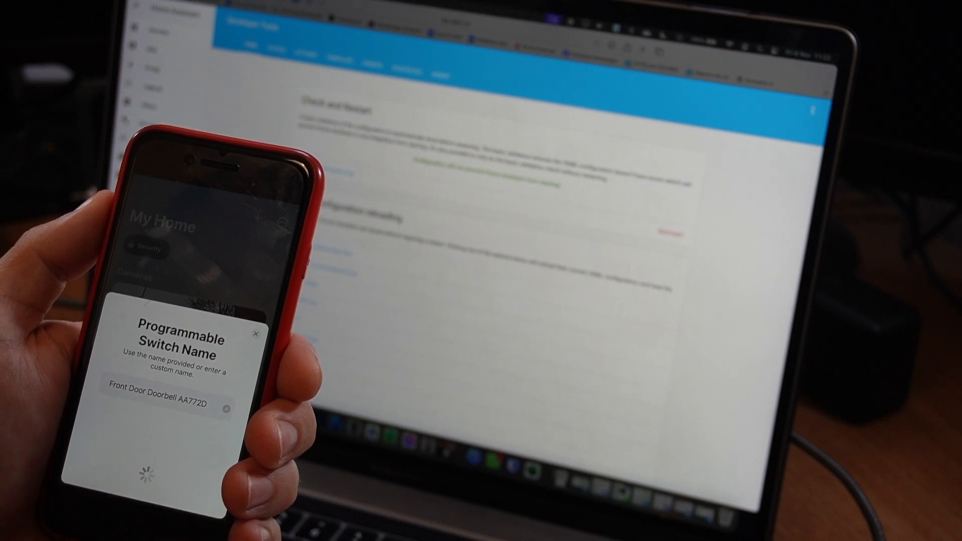
Step: Finish adding Front Door Doorbell so its live feed shows under Cameras in My Home
click(257, 334)
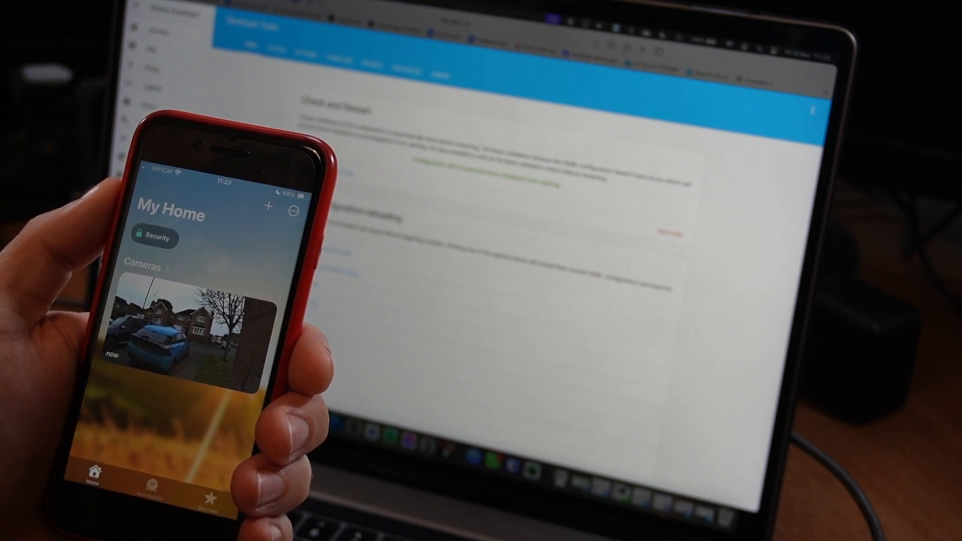